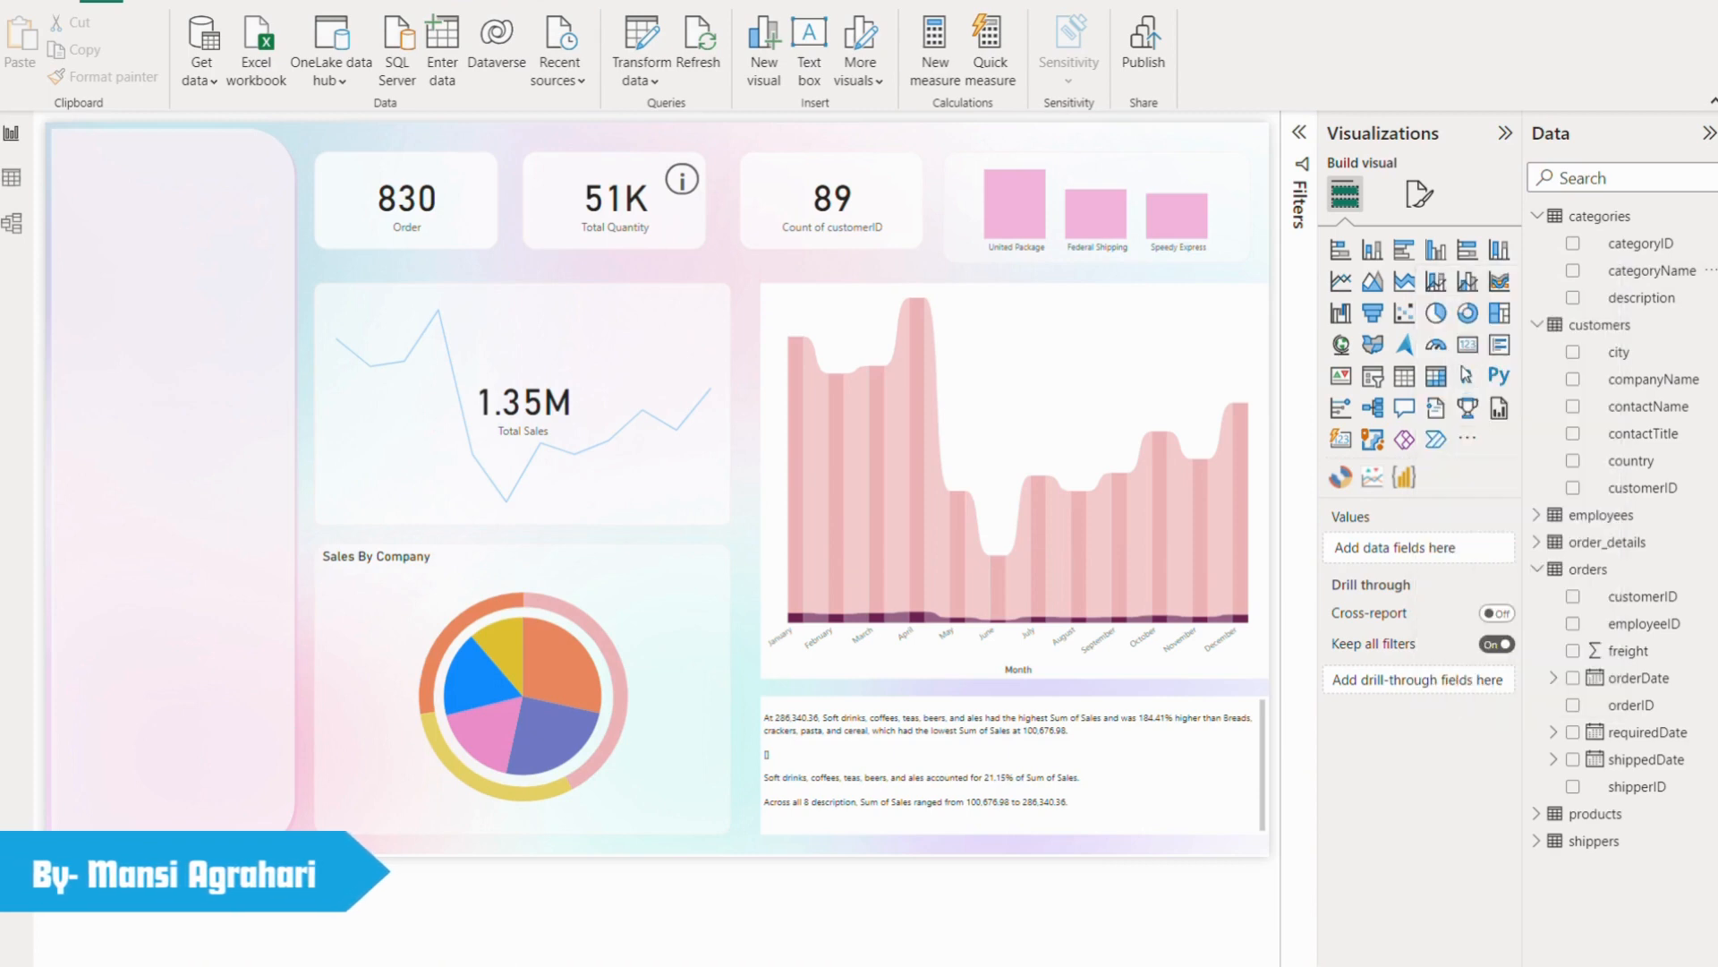
Define the measure Clock = COUNT(categories[categoryID]) and commit it.
{"action": "left_click", "coordinate": [933, 49]}
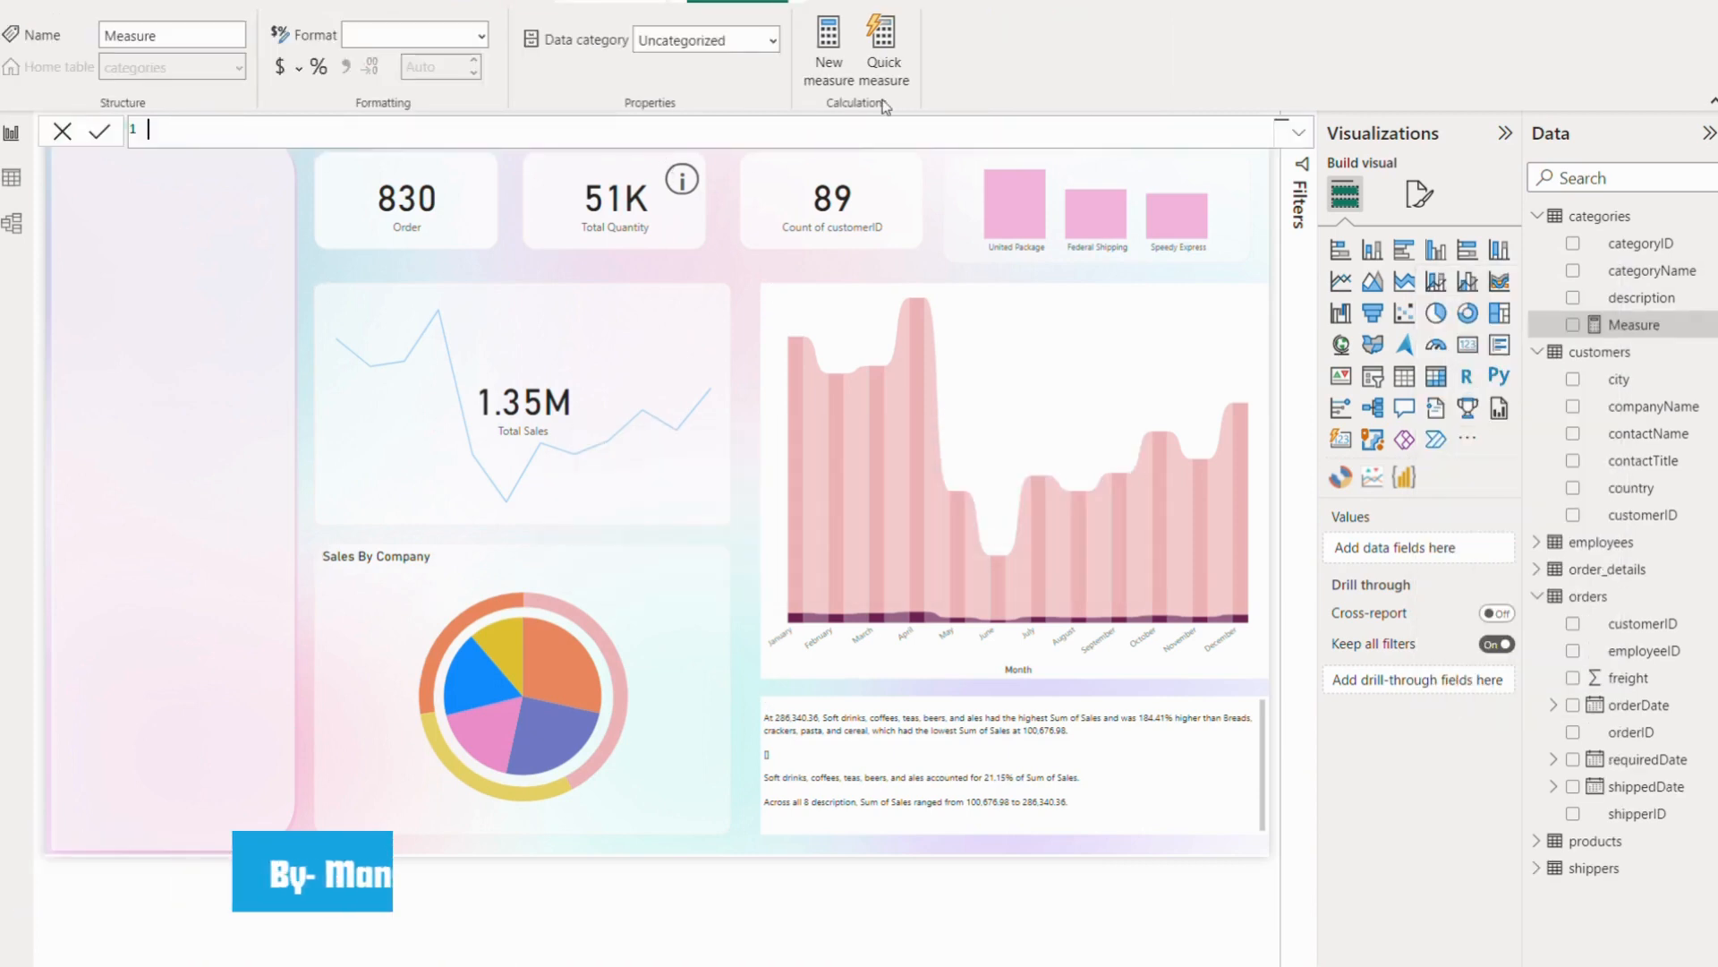
{"action": "type", "text": "Clock ="}
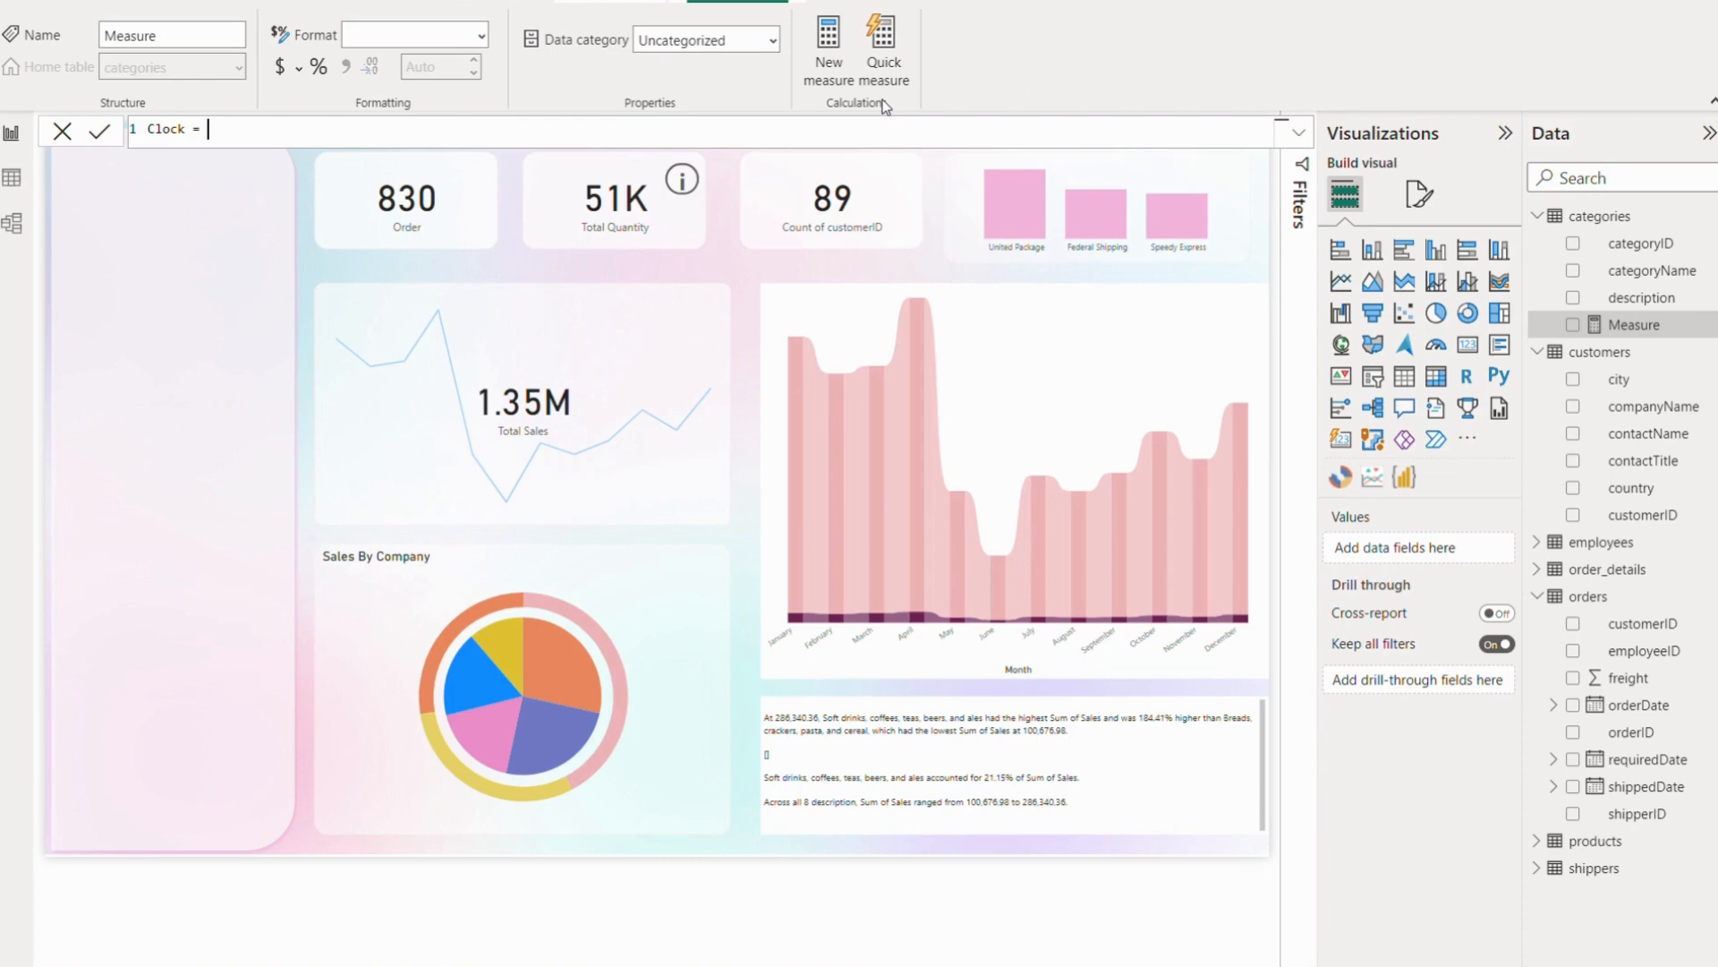
{"action": "type", "text": "Count"}
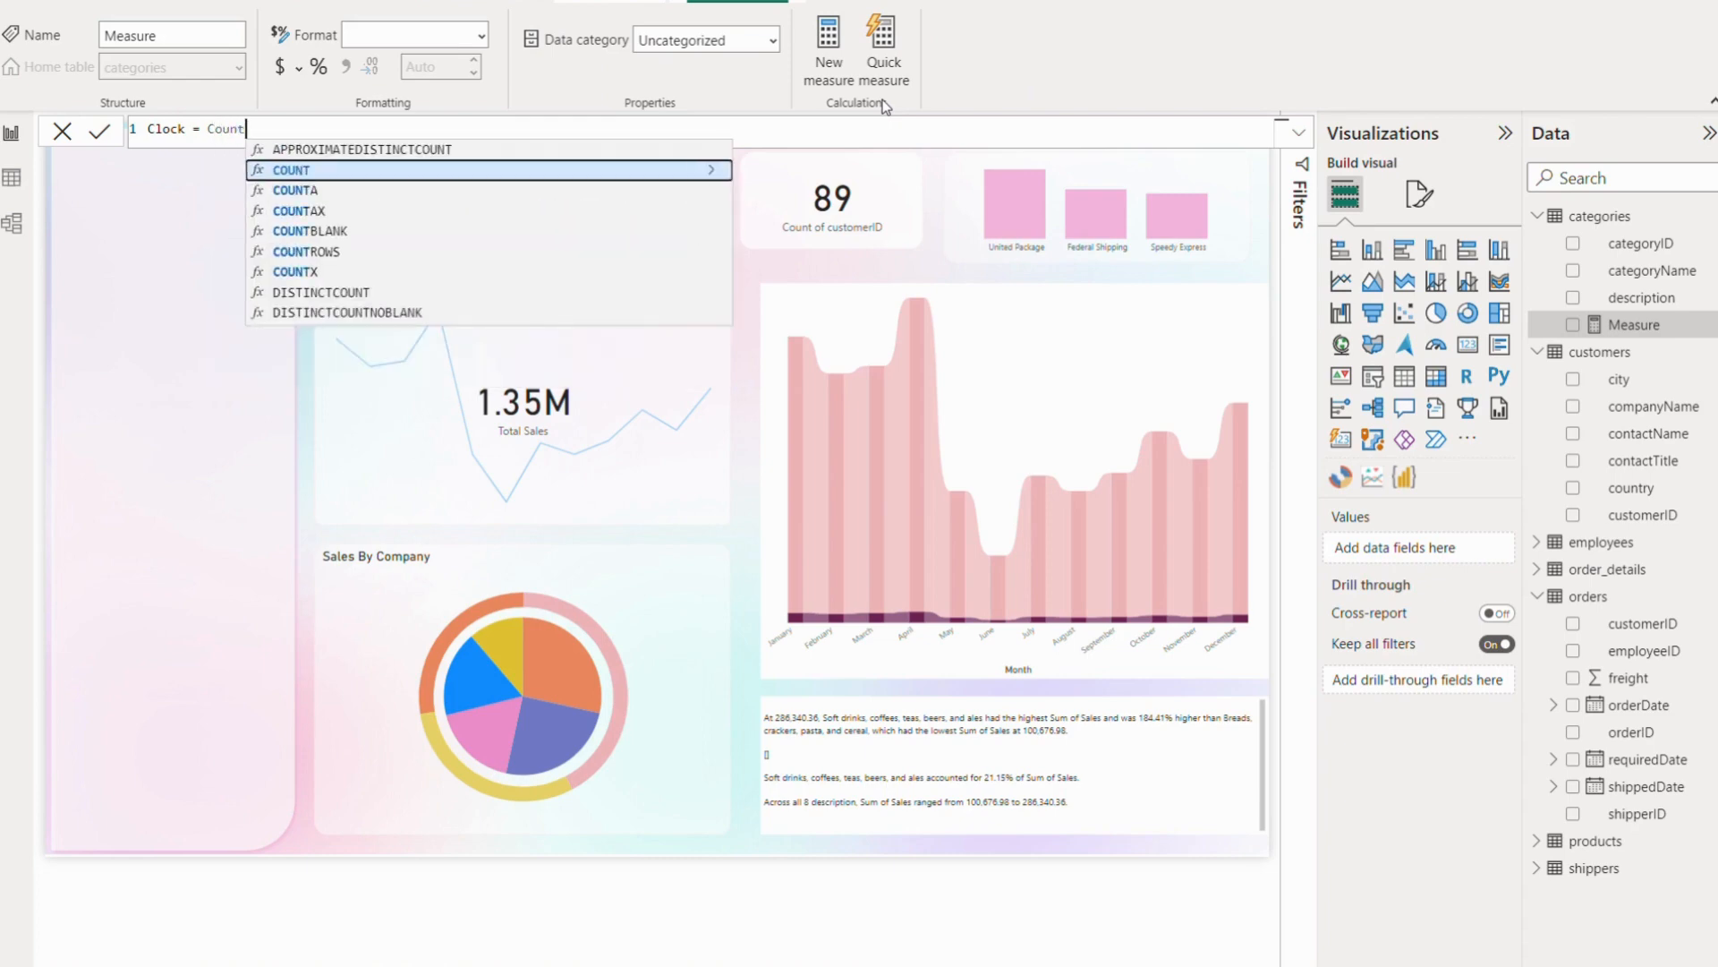
{"action": "left_click", "coordinate": [292, 170]}
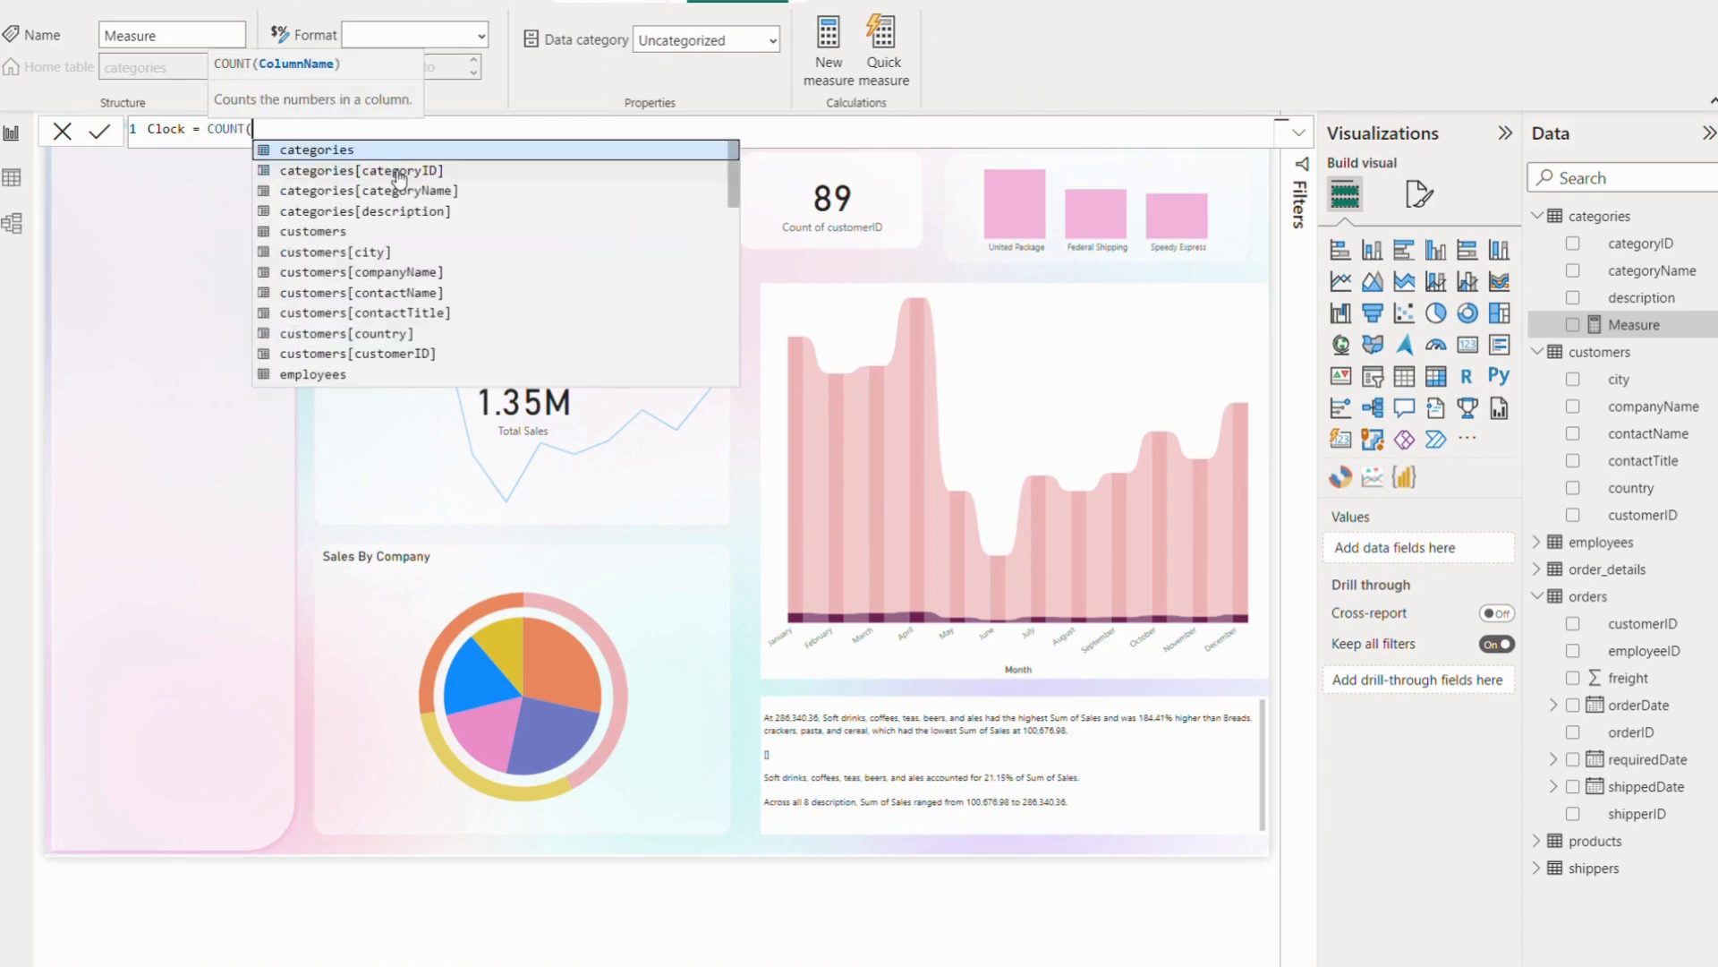
{"action": "left_click", "coordinate": [365, 170]}
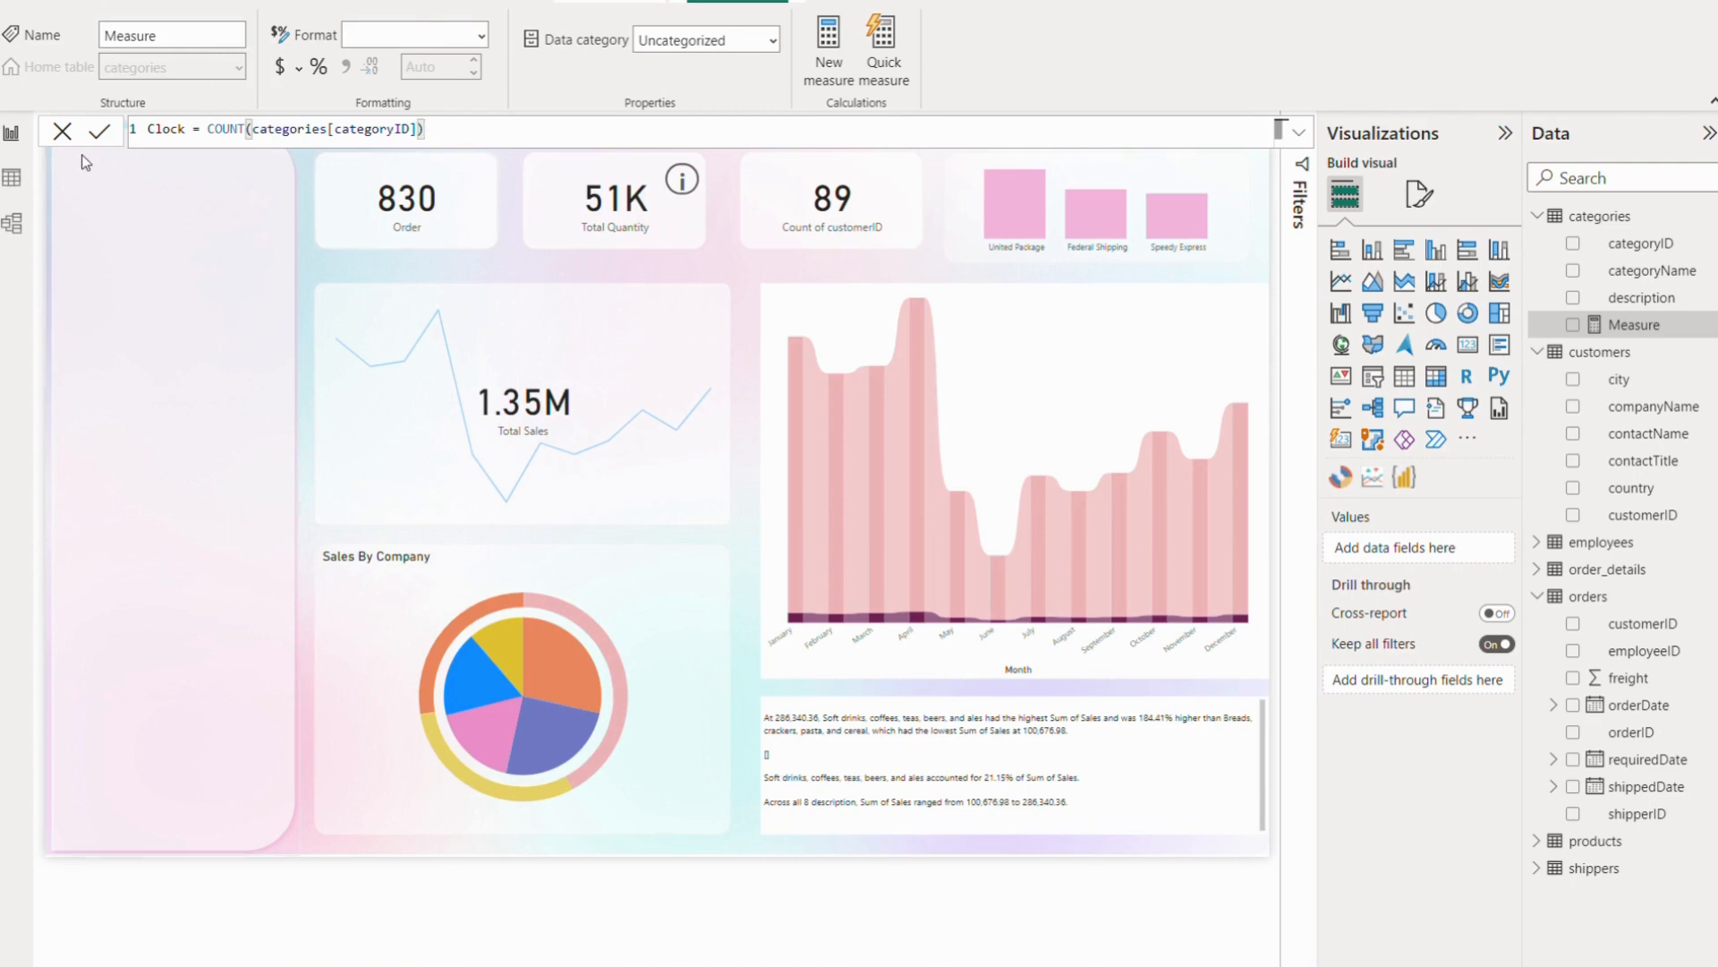
{"action": "left_click", "coordinate": [96, 131]}
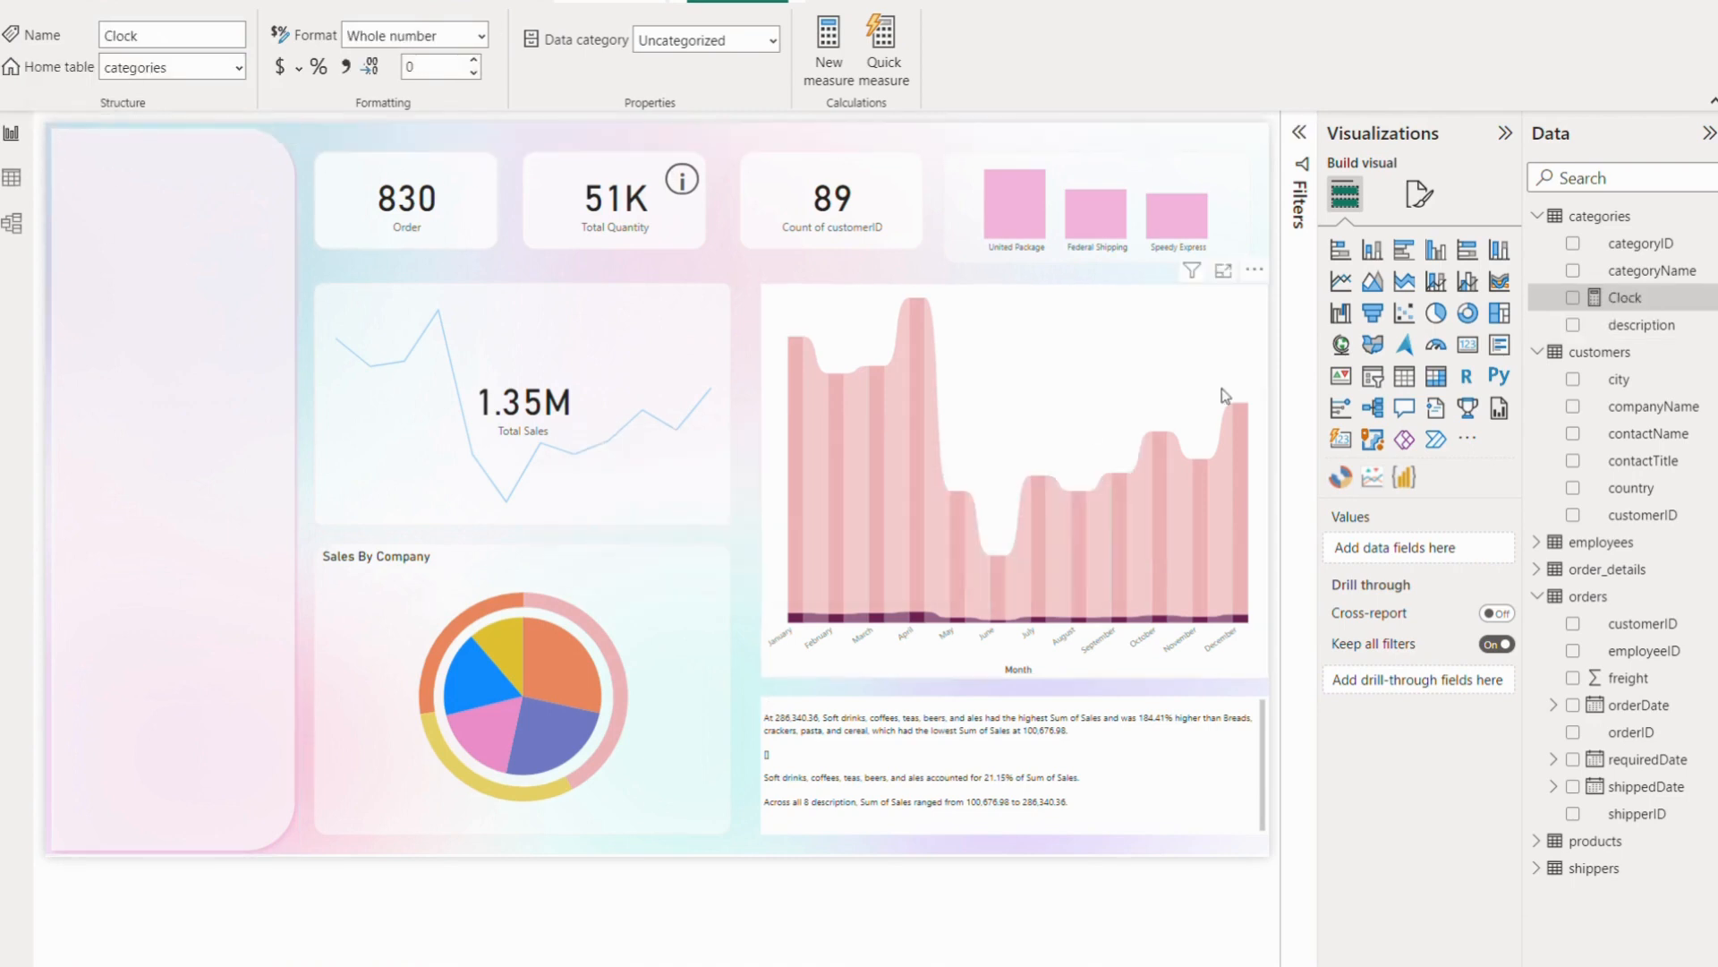
Import Deneb from the visuals gallery, updating the existing copy to 1.5.1.0.
{"action": "left_click", "coordinate": [1467, 441]}
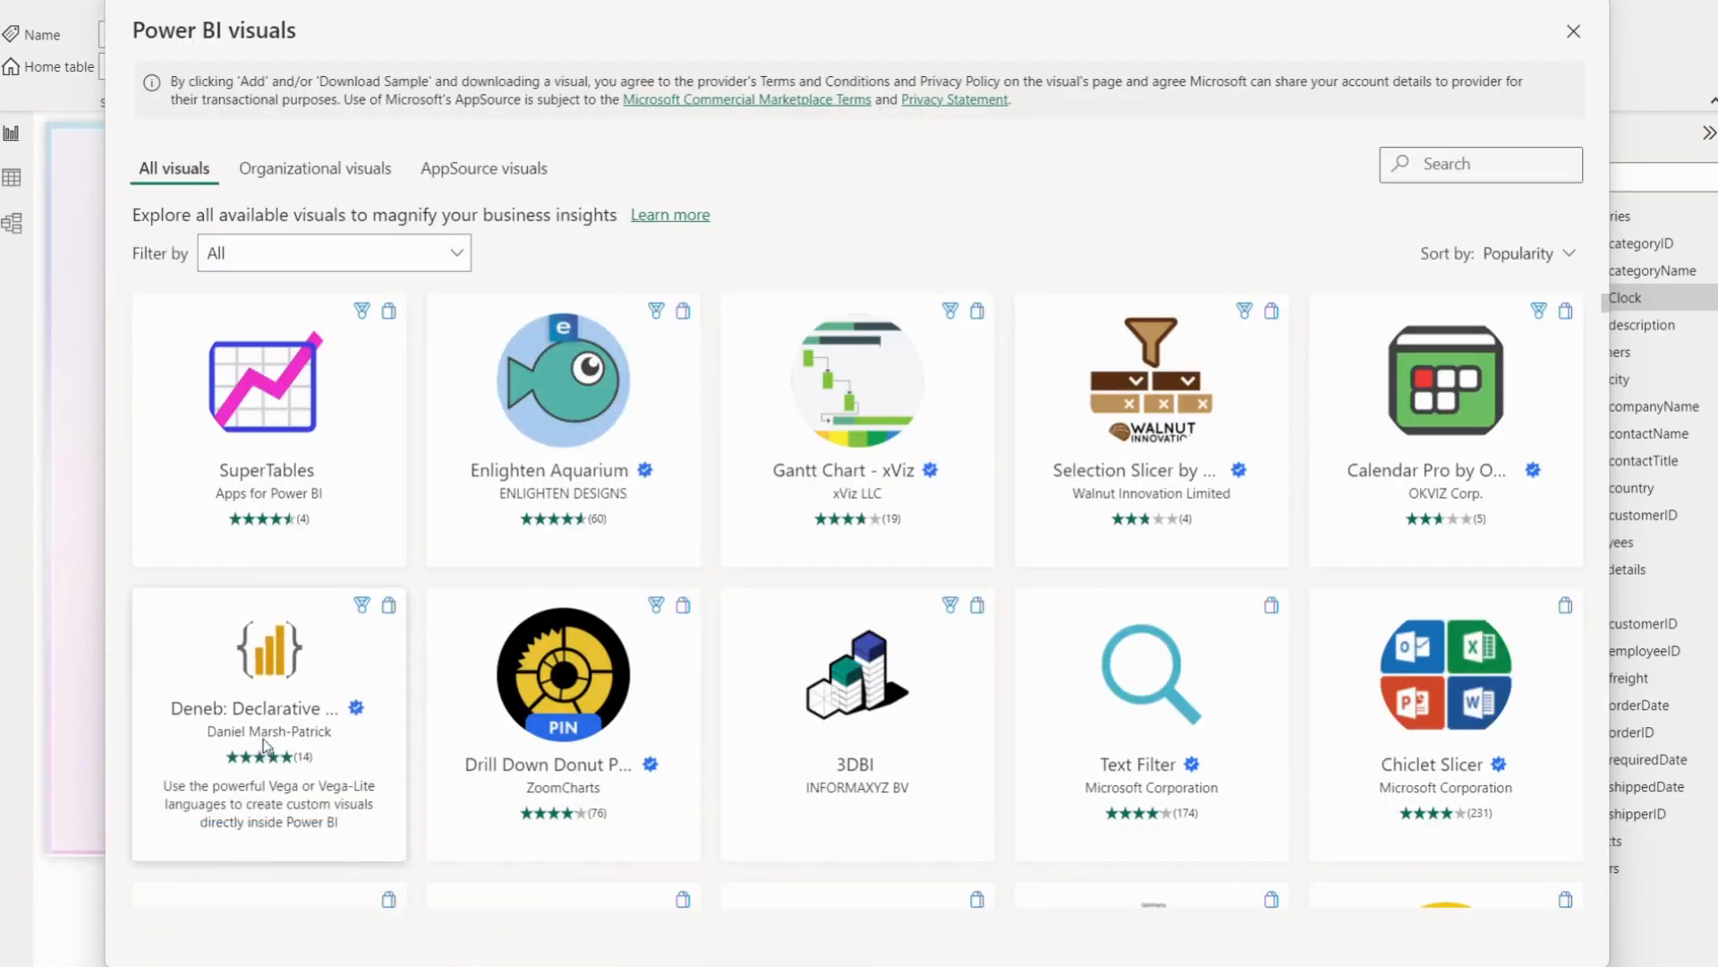
{"action": "left_click", "coordinate": [269, 649]}
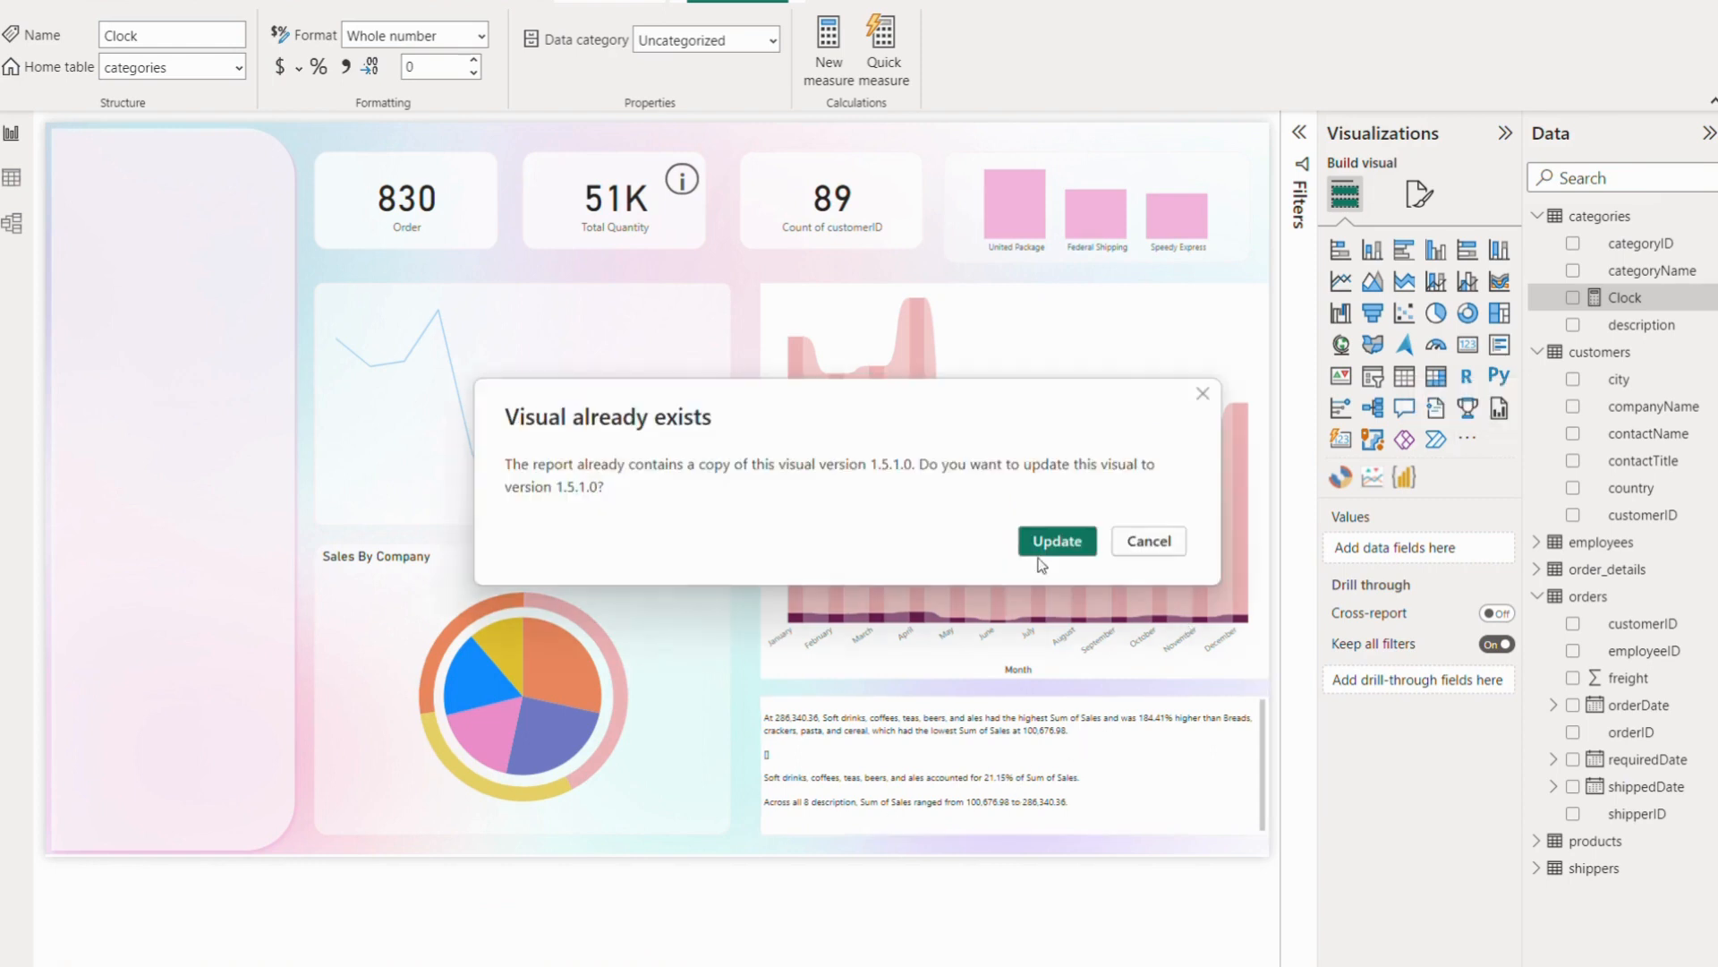
{"action": "left_click", "coordinate": [1056, 541]}
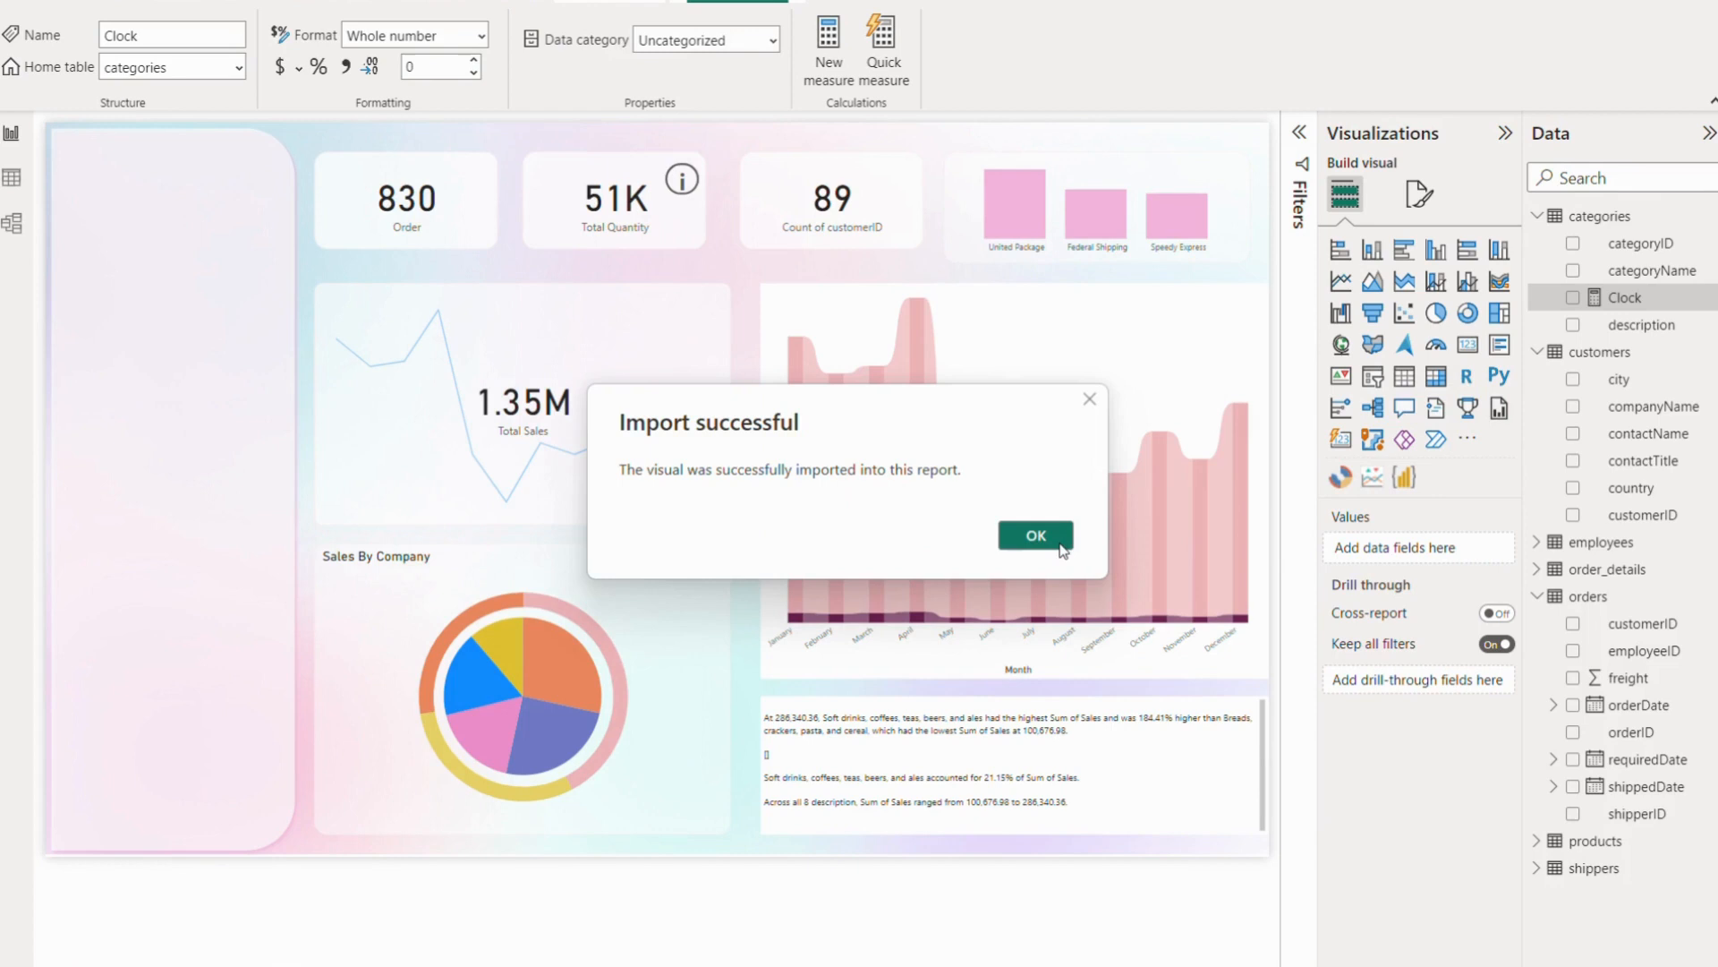
{"action": "left_click", "coordinate": [1033, 536]}
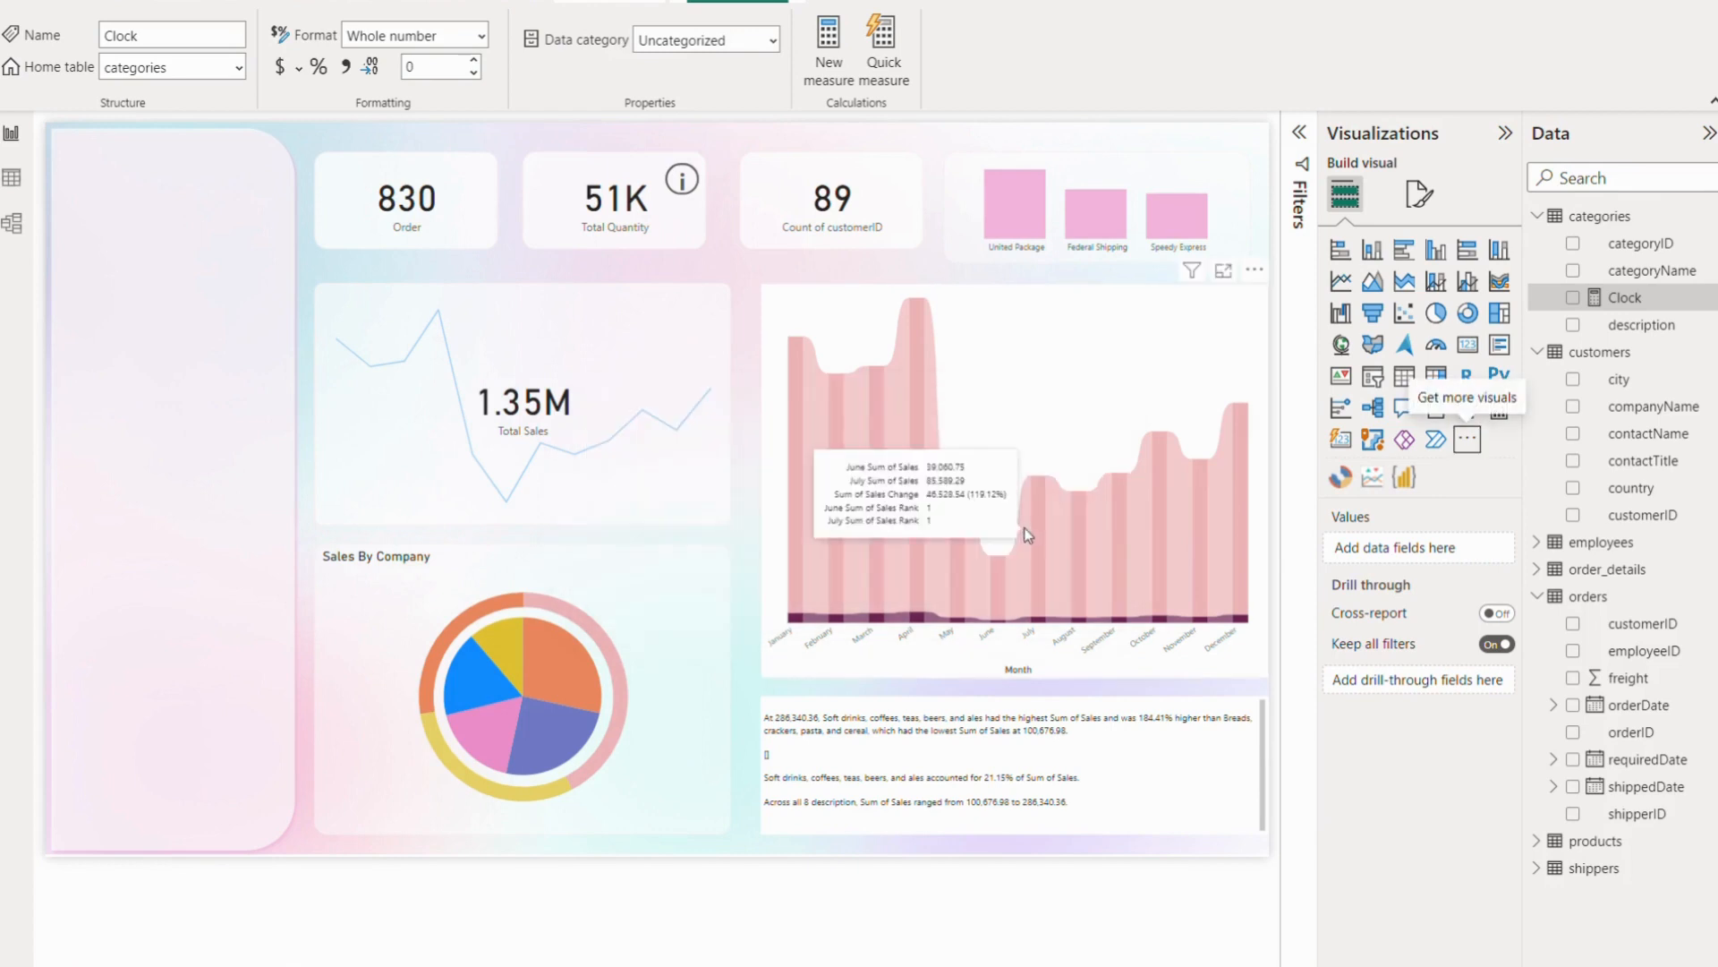
{"action": "mouse_move", "coordinate": [1423, 485]}
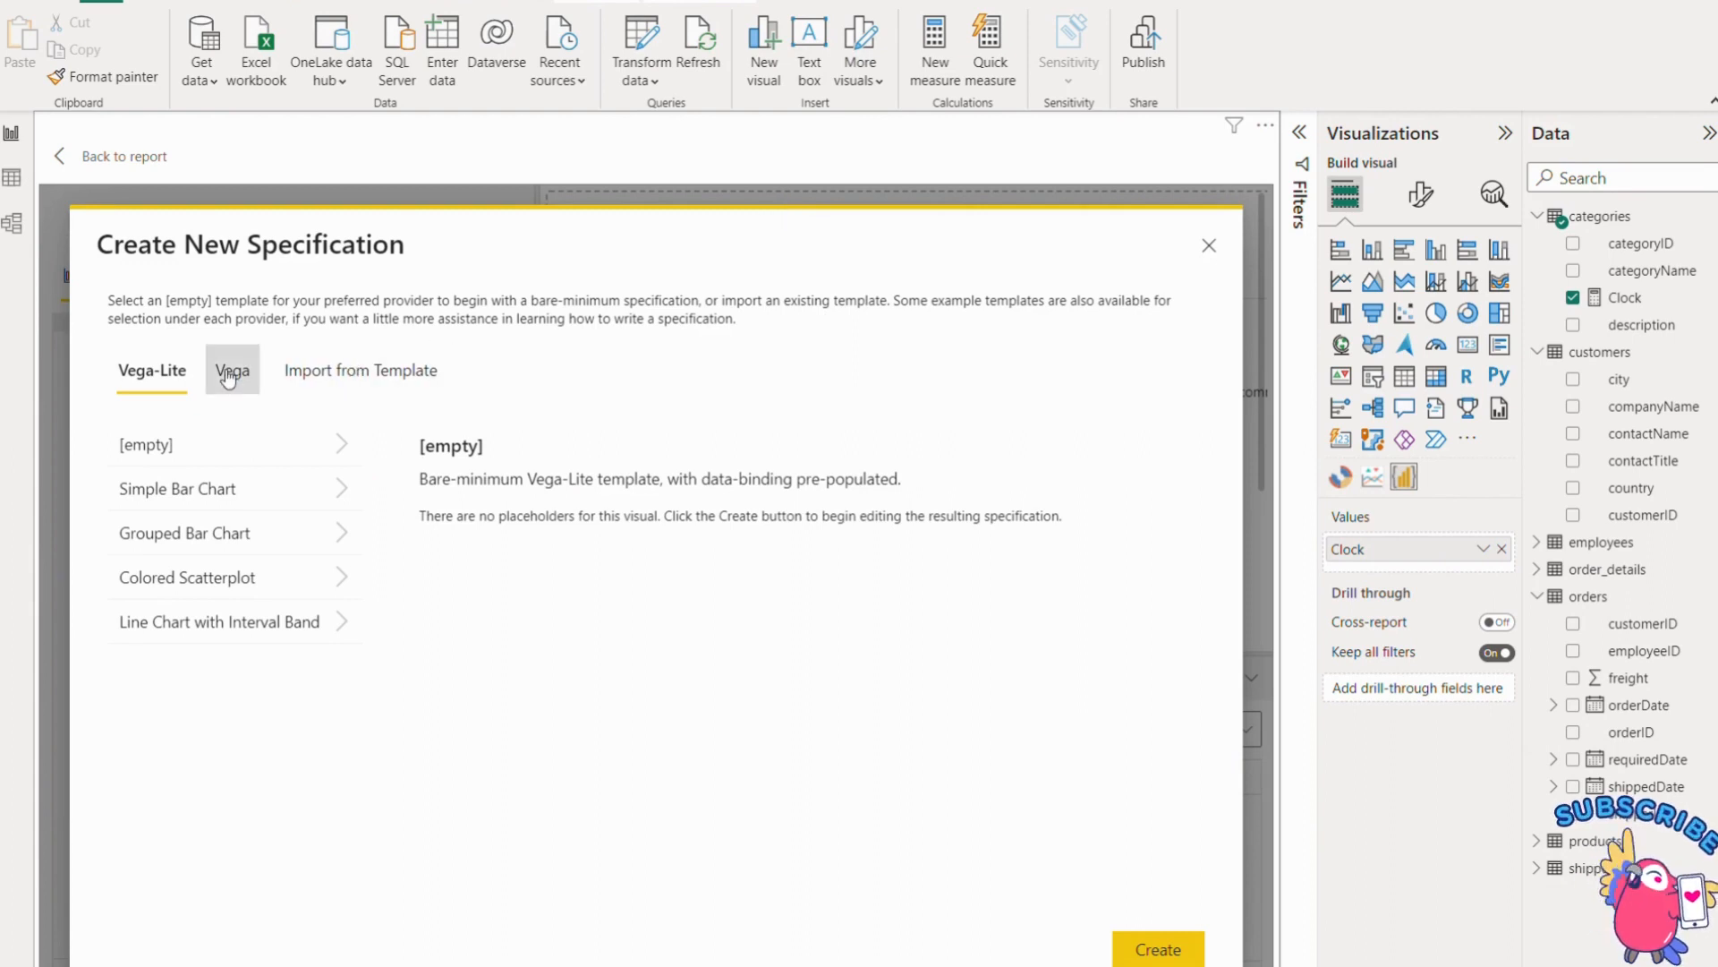
Review Deneb's Vega starter templates and the Import from Template option.
{"action": "left_click", "coordinate": [360, 369]}
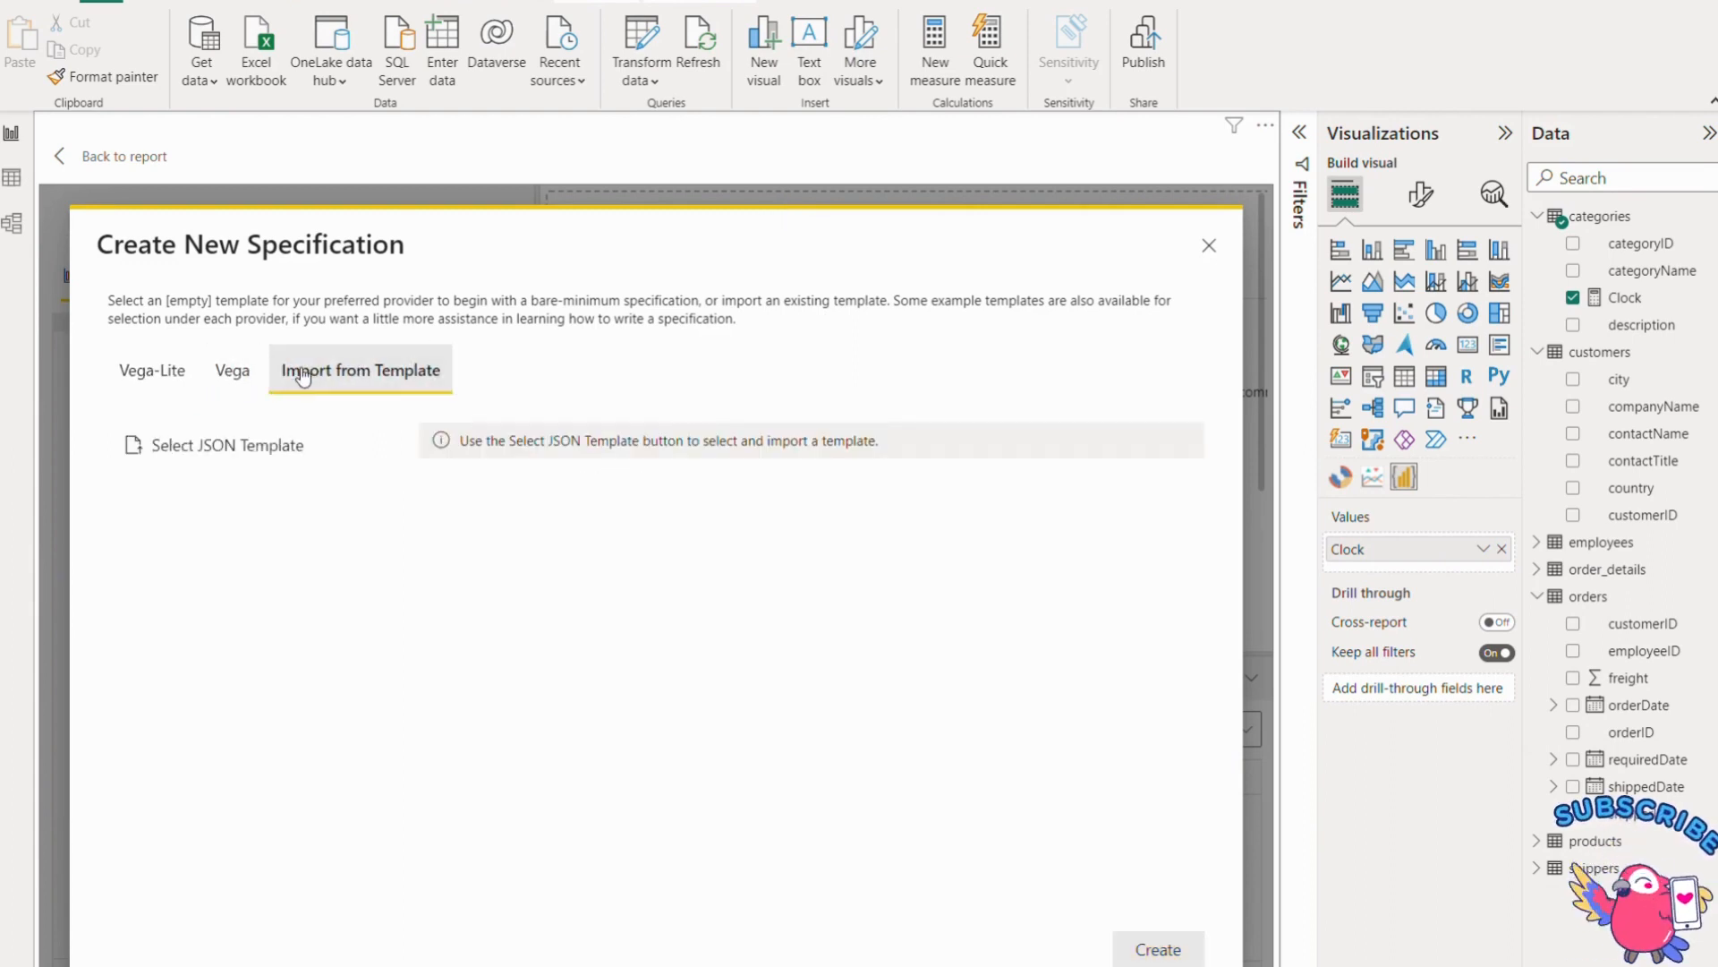
{"action": "left_click", "coordinate": [150, 369]}
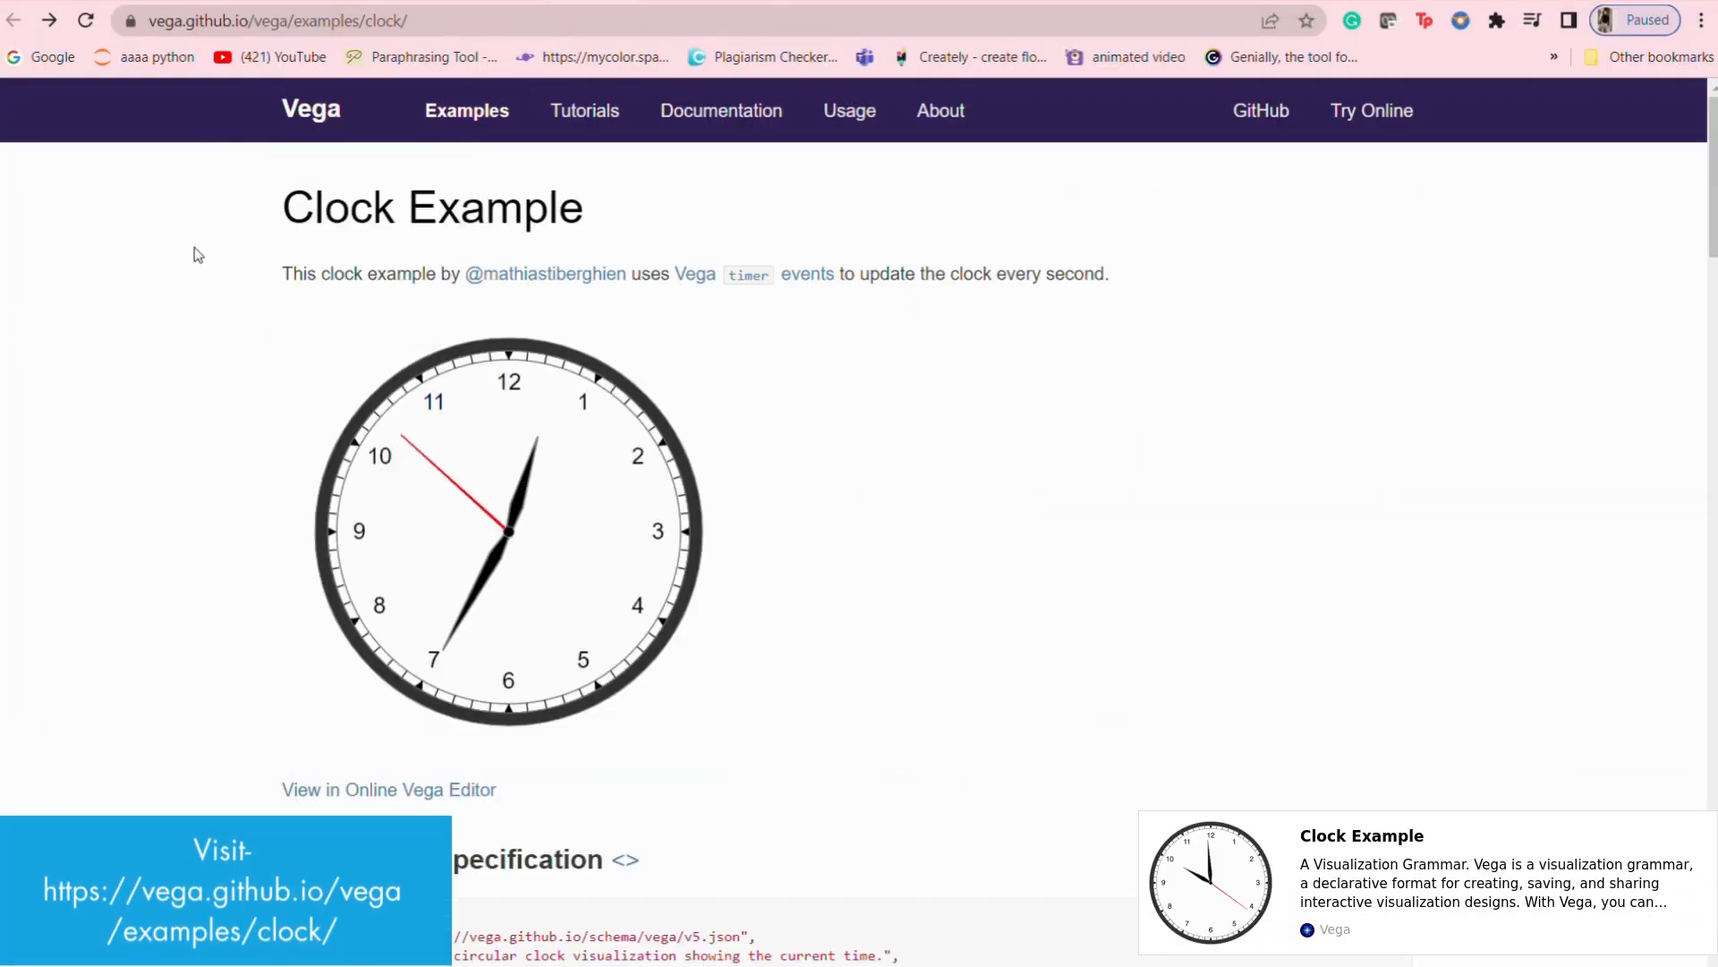
Scroll the Vega clock example page down to its JSON specification.
{"action": "scroll", "scroll_direction": "down", "scroll_amount": 3}
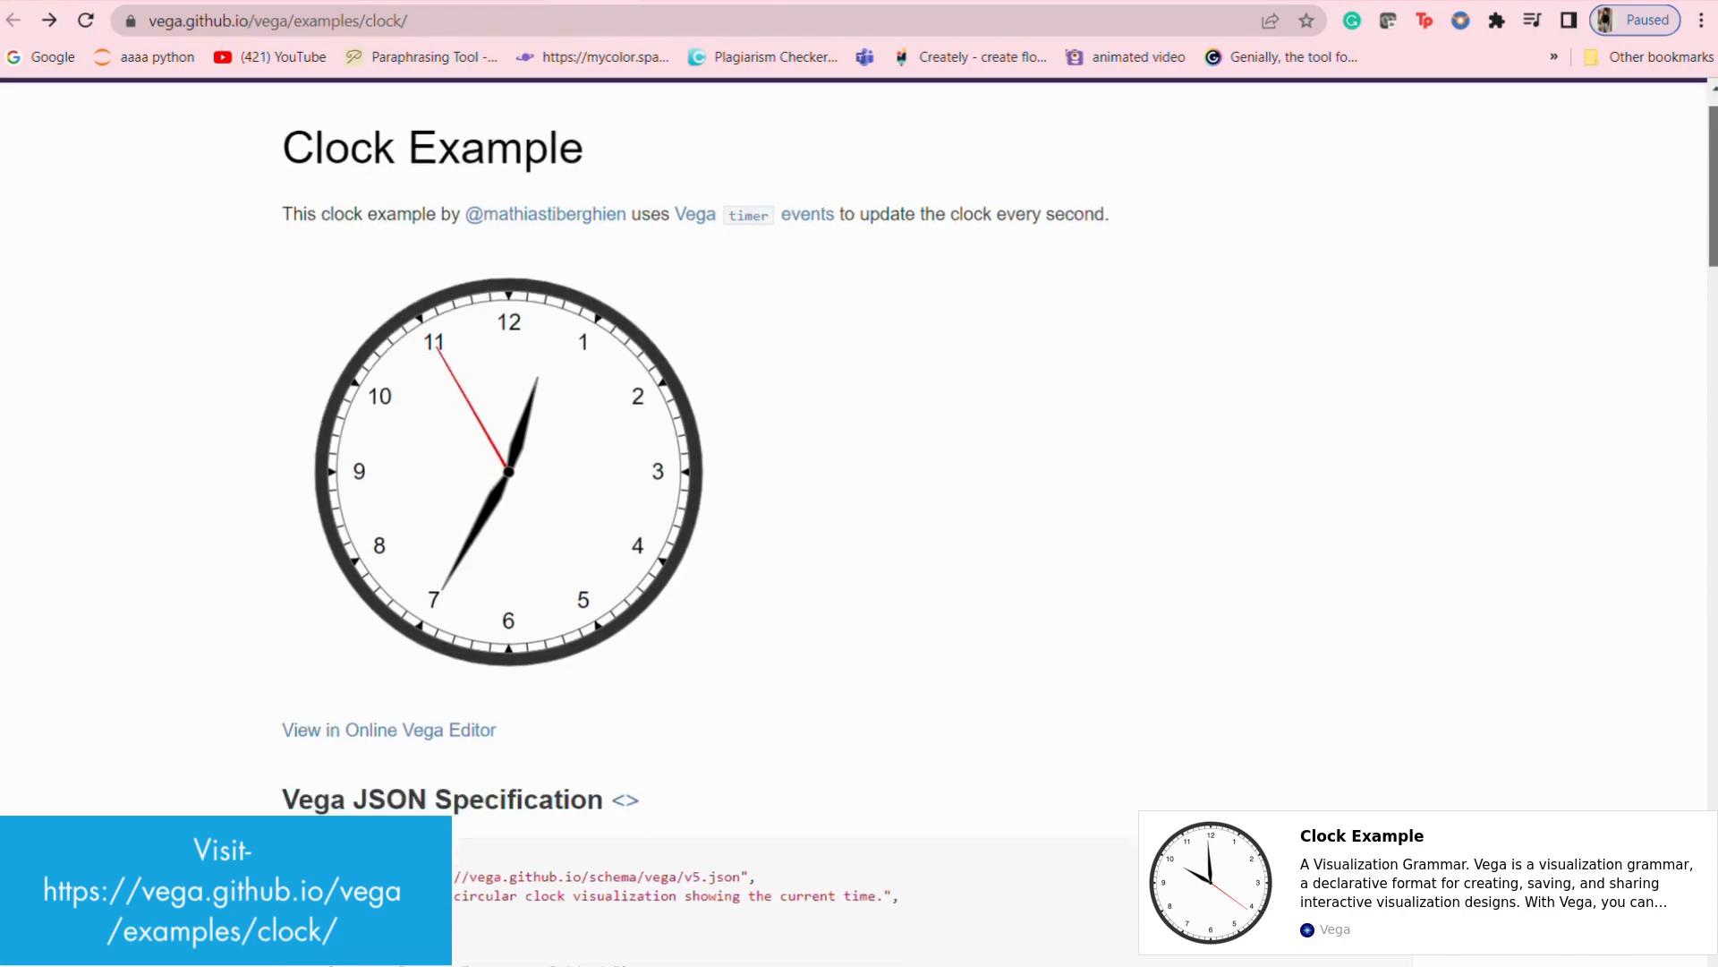
{"action": "scroll", "scroll_direction": "down", "scroll_amount": 3}
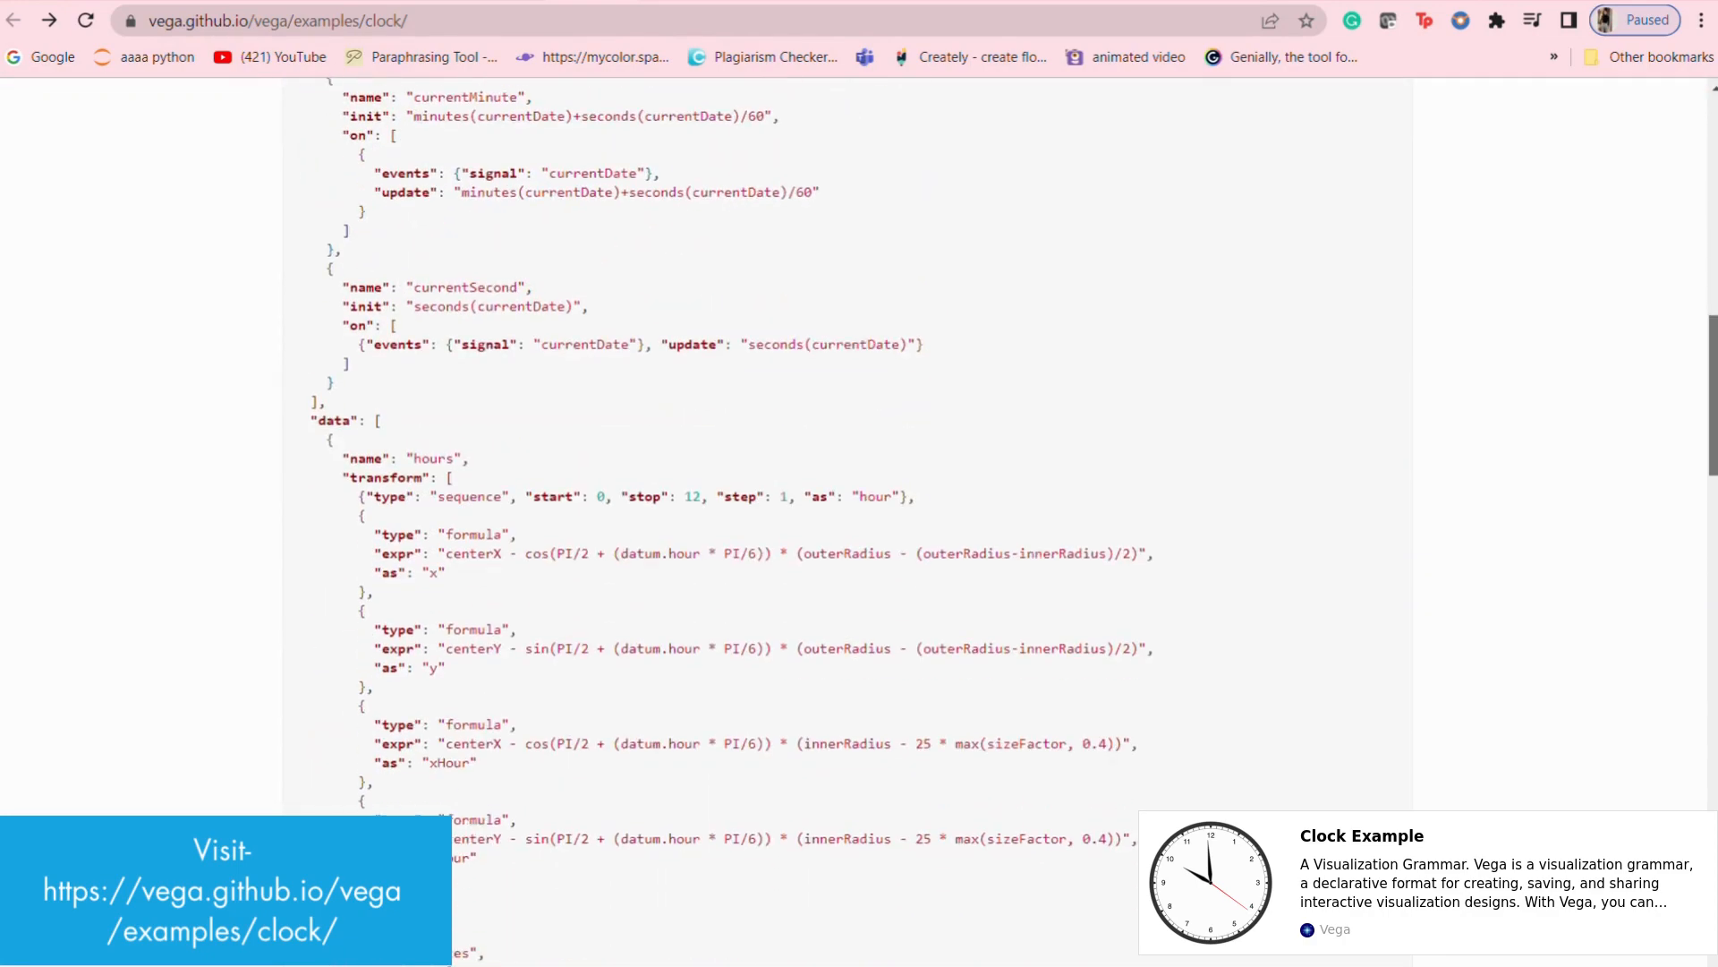
{"action": "scroll", "scroll_direction": "down", "scroll_amount": 3}
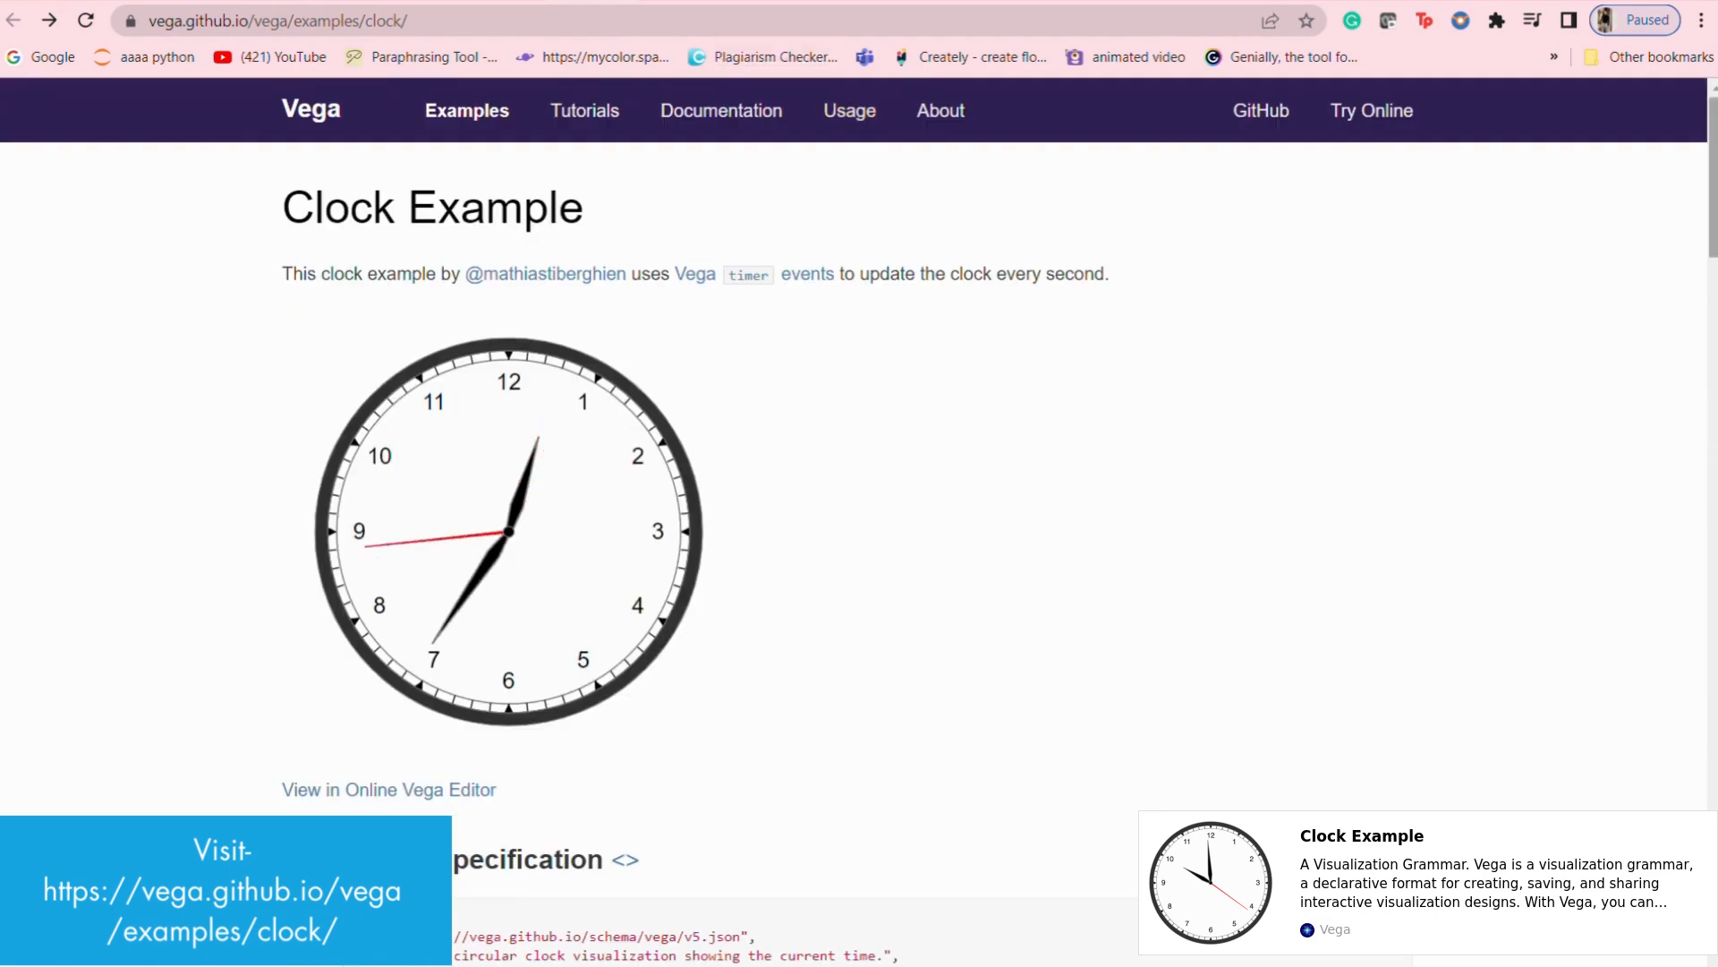
{"action": "scroll", "scroll_direction": "down", "scroll_amount": 3}
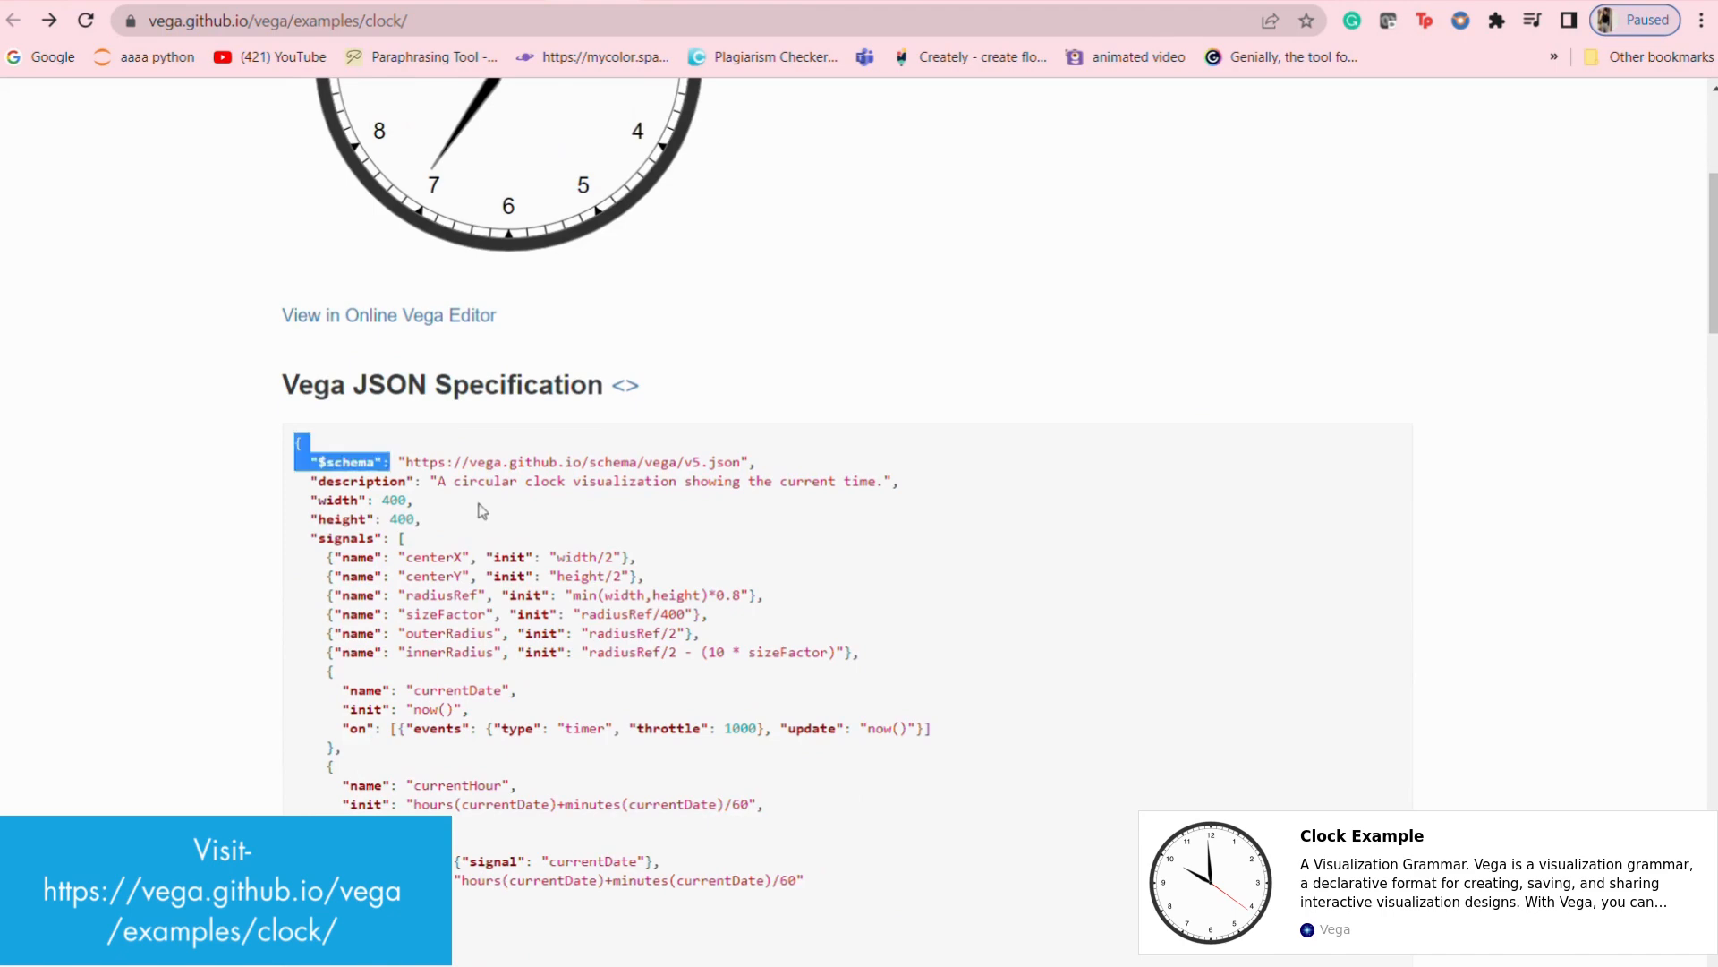
{"action": "scroll", "scroll_direction": "down", "scroll_amount": 3}
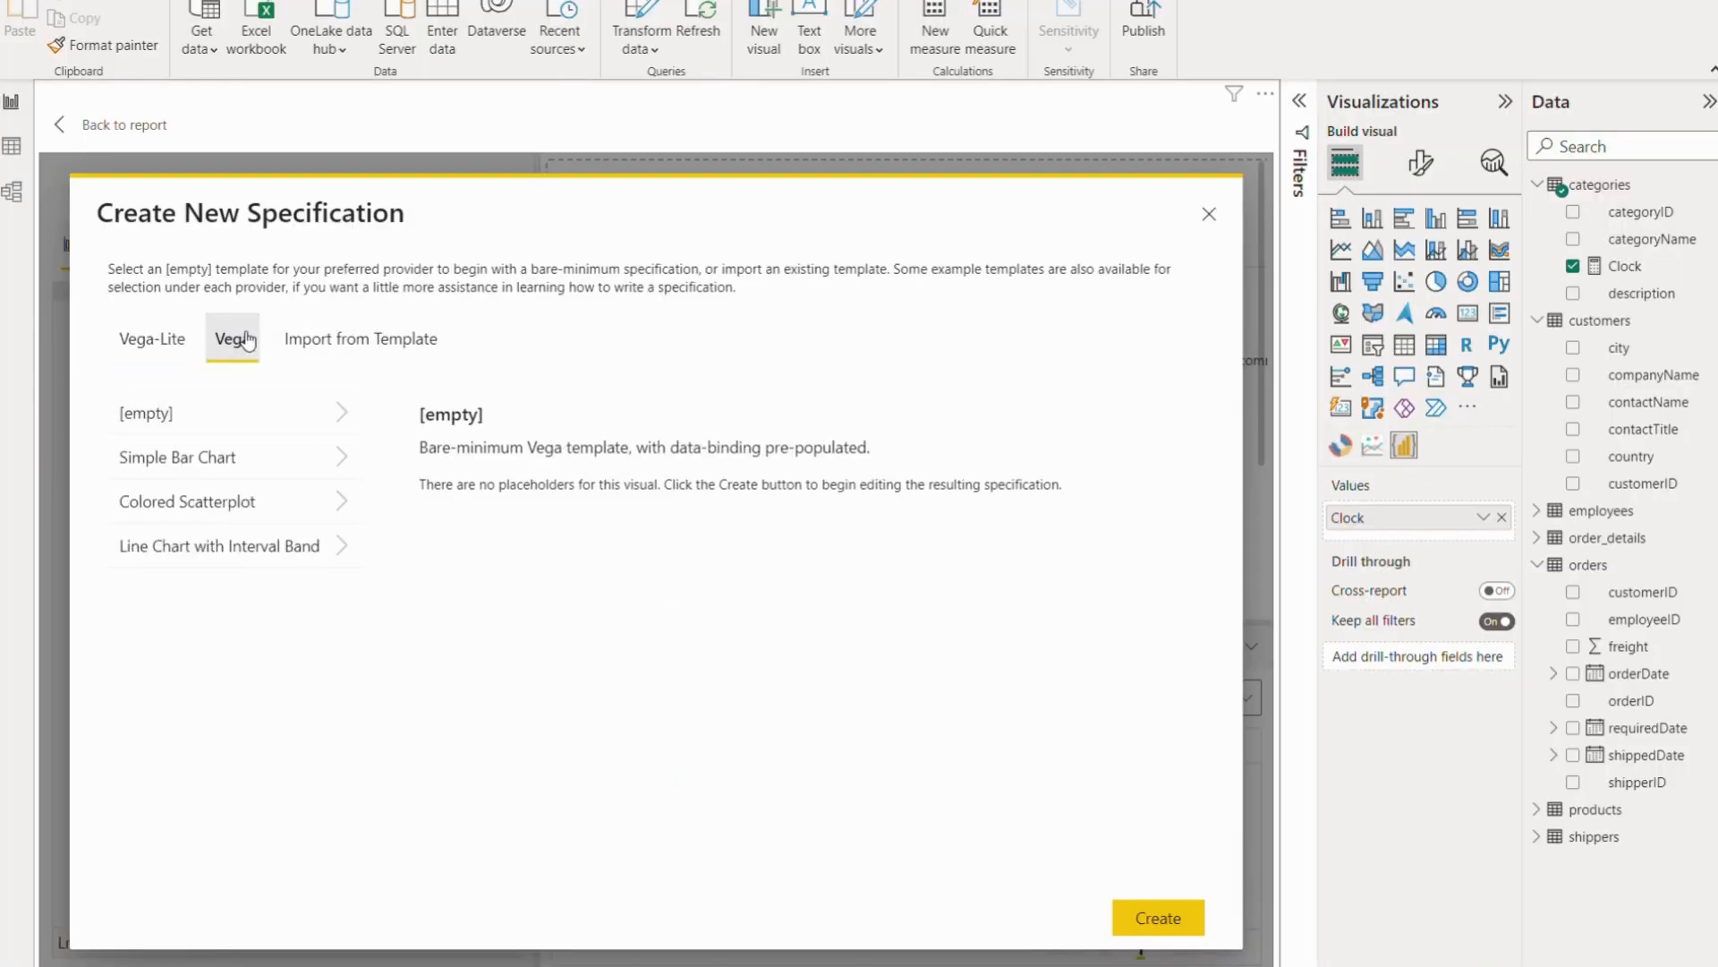
Apply the pasted Vega clock specification and set its width to 800.
{"action": "left_click", "coordinate": [1158, 916]}
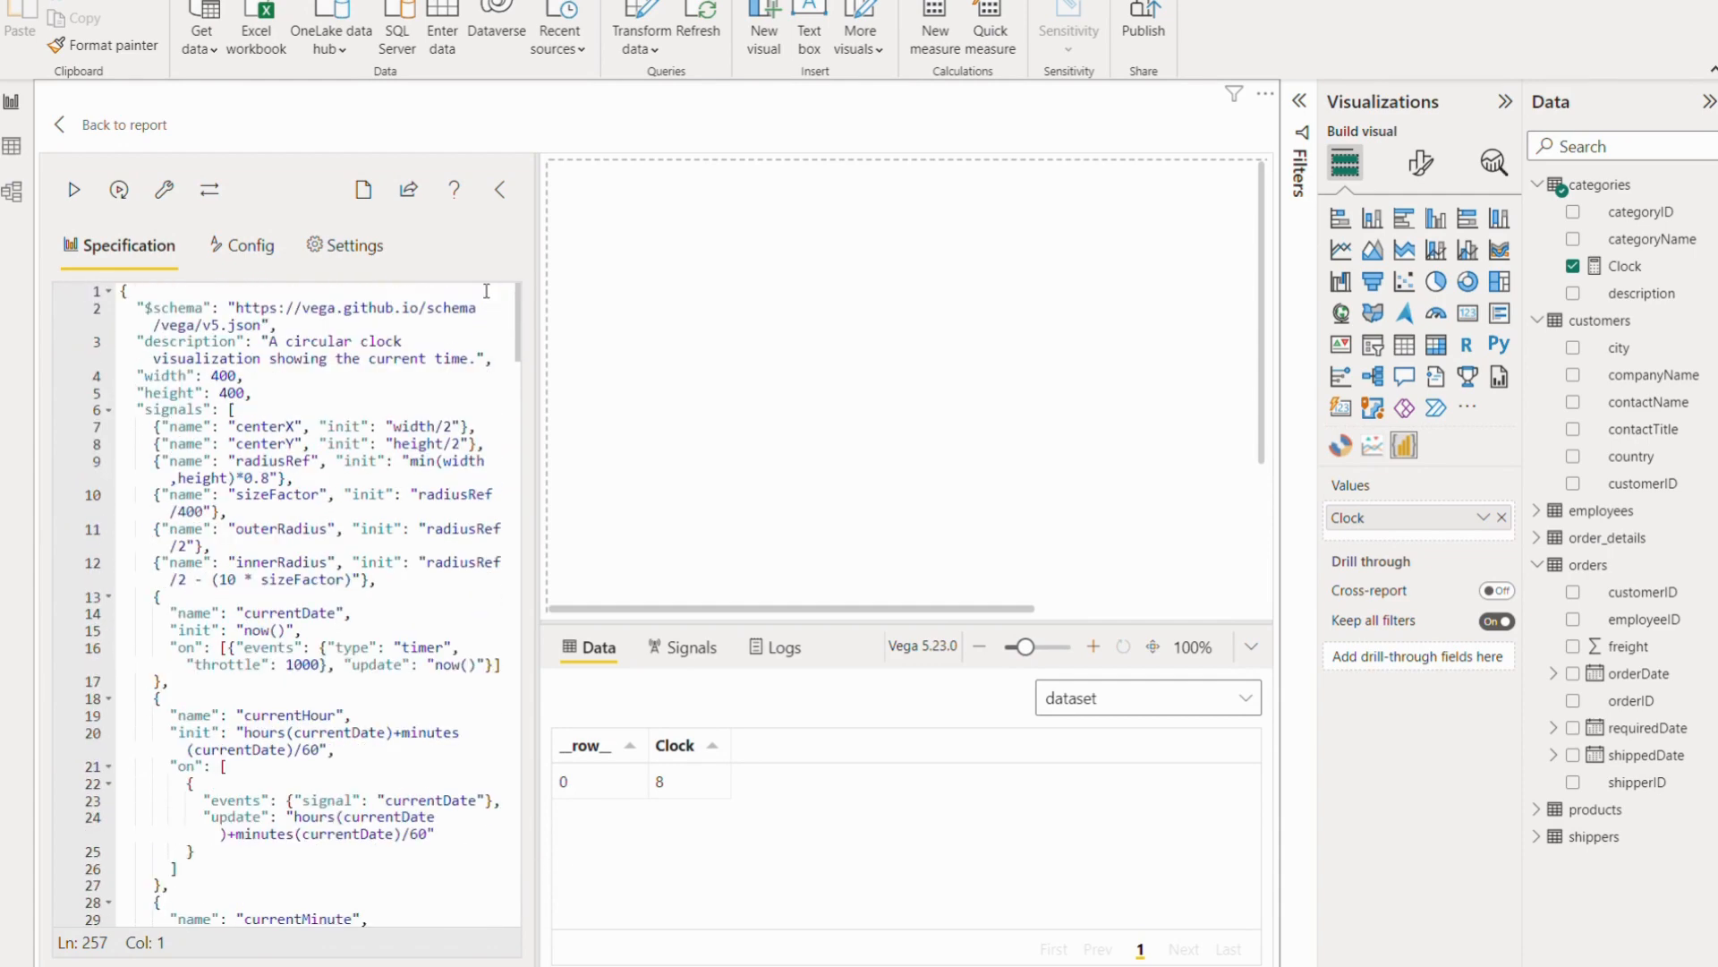
{"action": "left_click", "coordinate": [72, 190]}
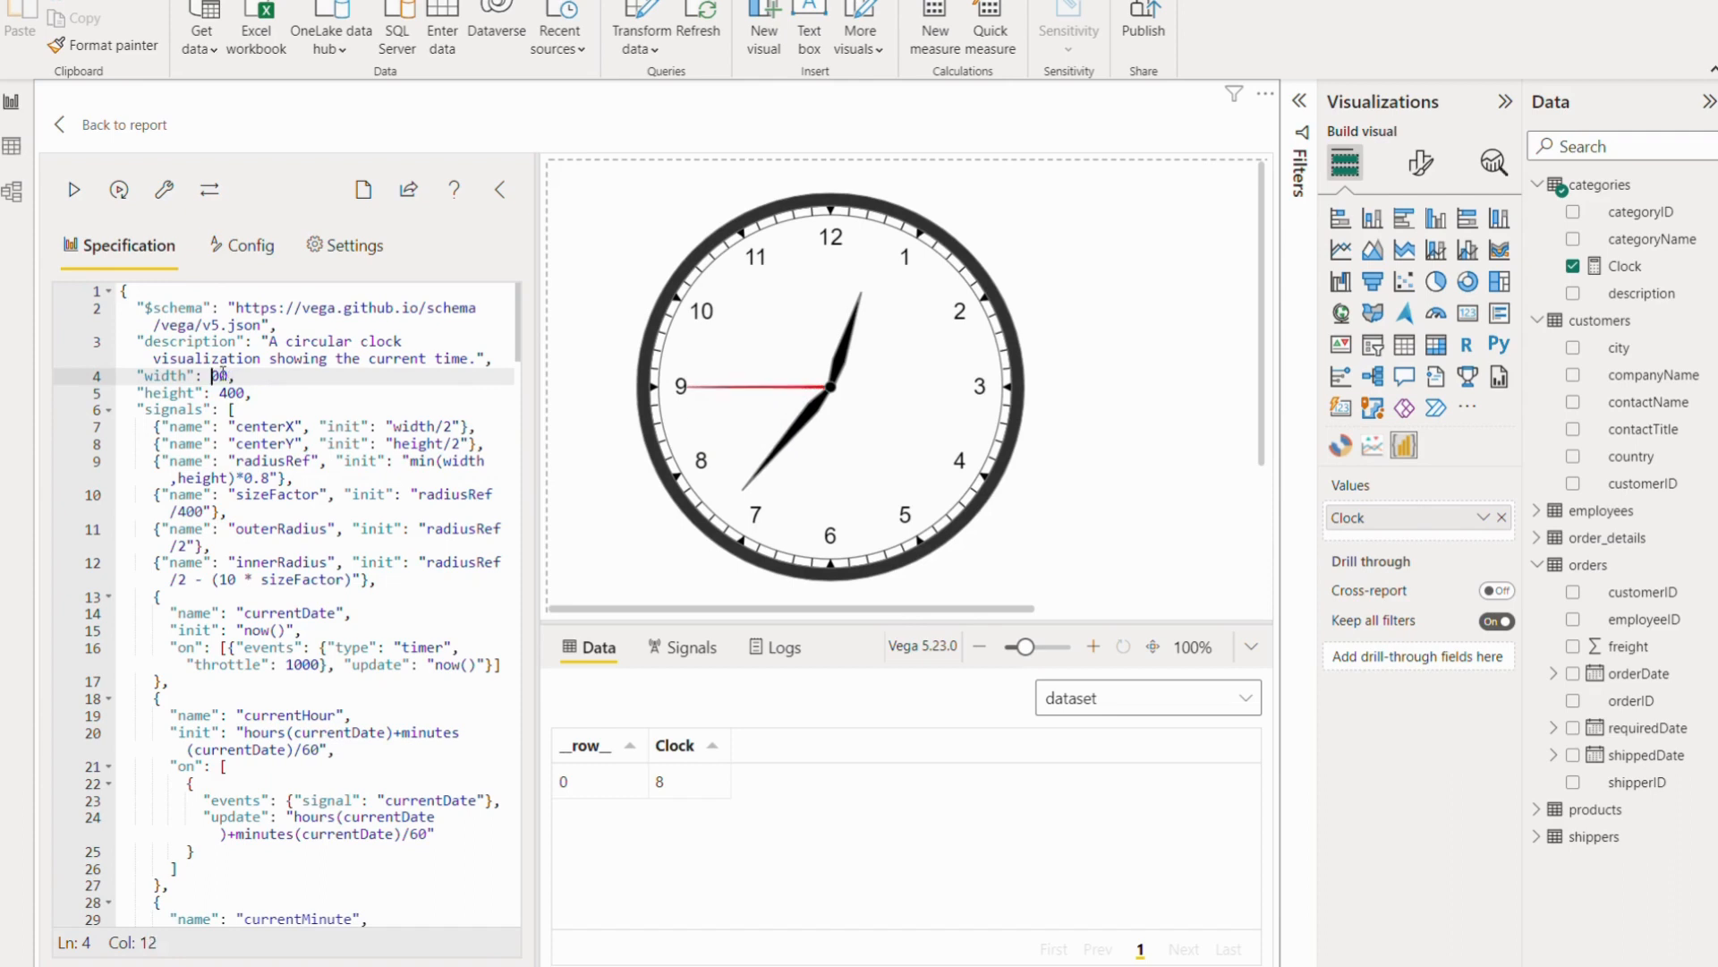
{"action": "type", "text": "800"}
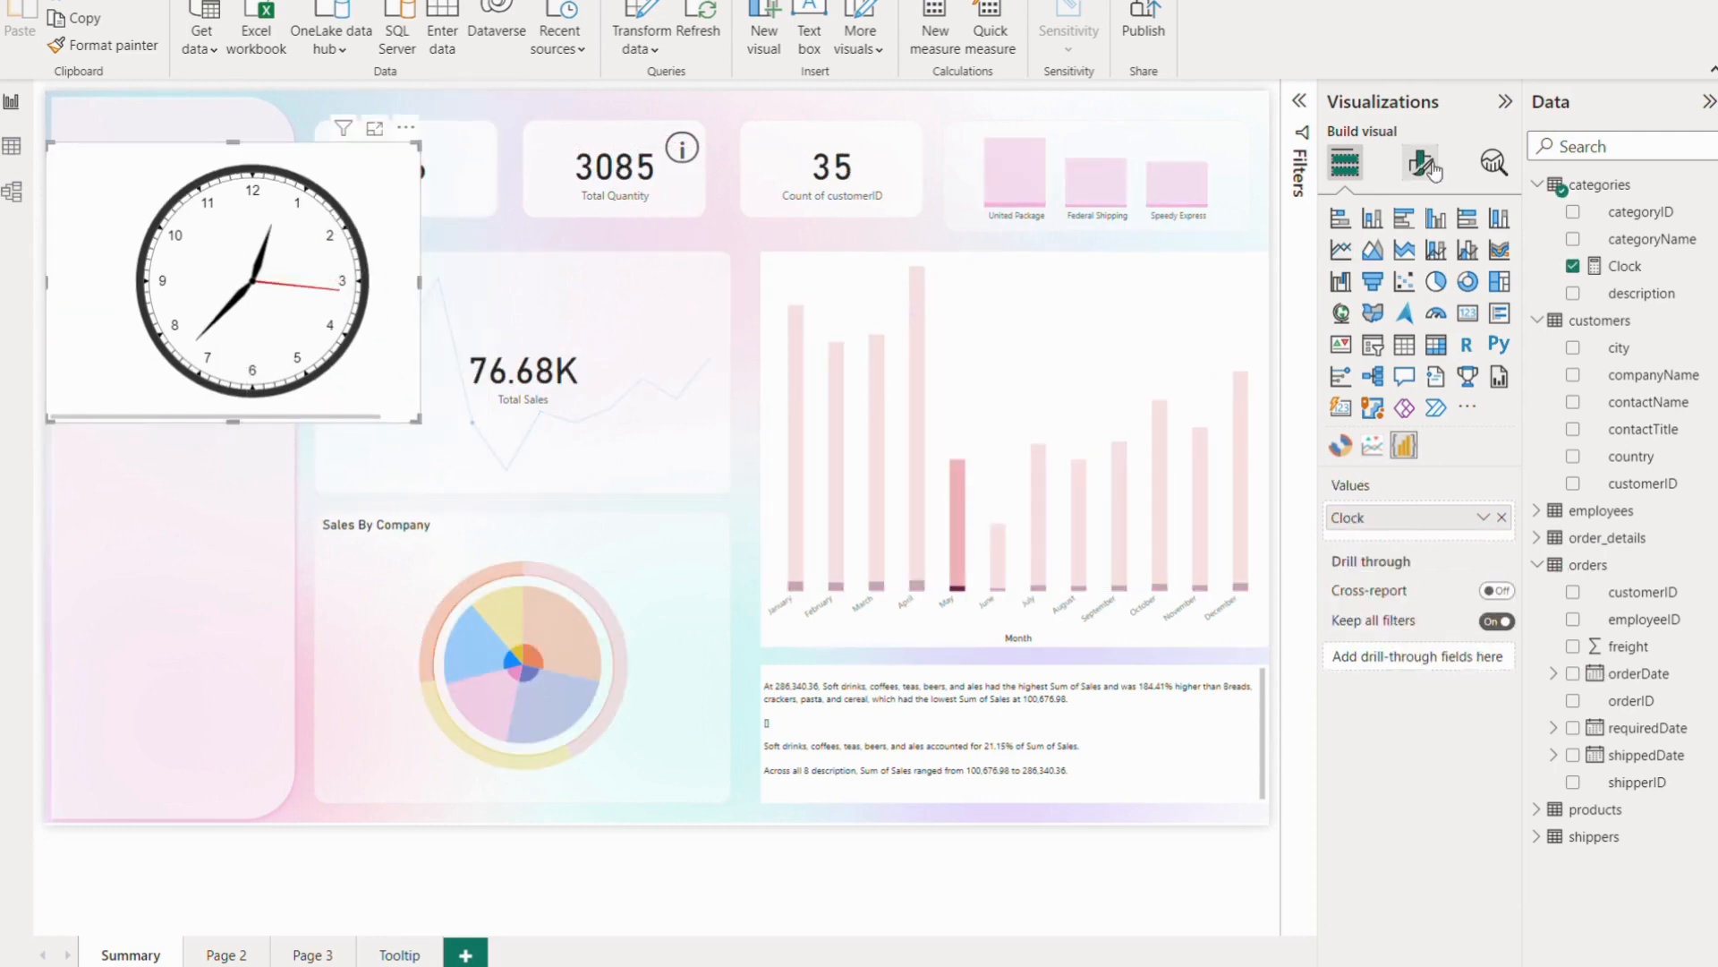
Switch the clock visual's background off under Format > General > Effects.
{"action": "left_click", "coordinate": [1419, 163]}
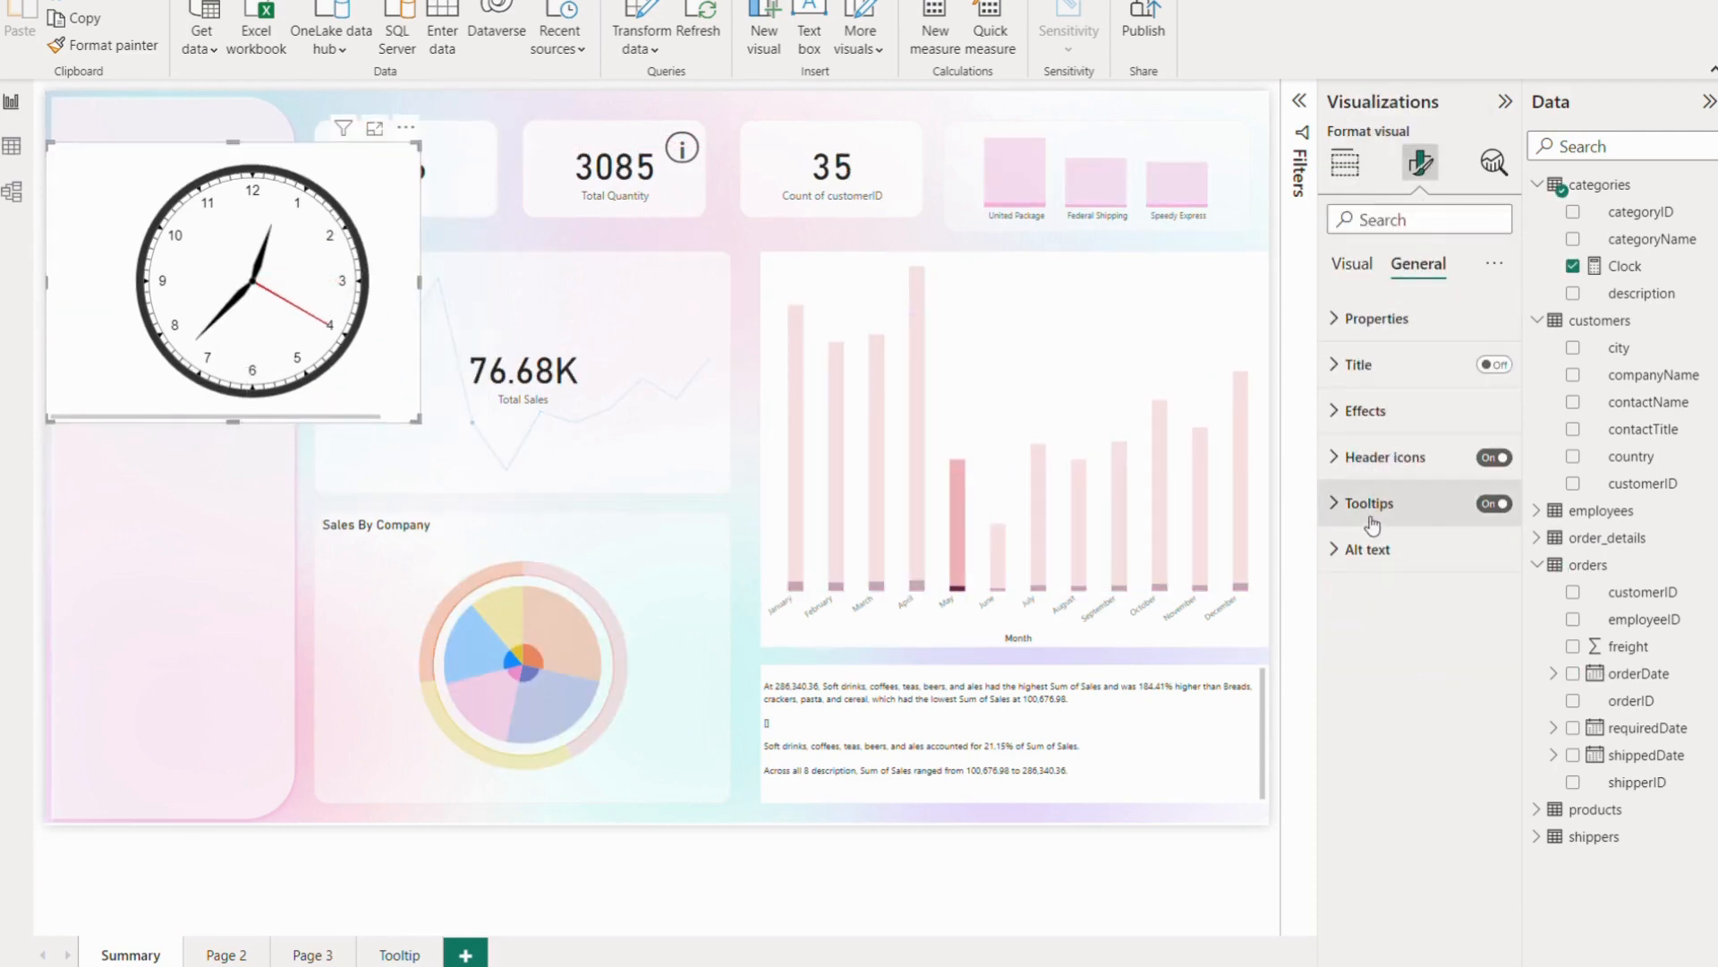
{"action": "left_click", "coordinate": [1377, 318]}
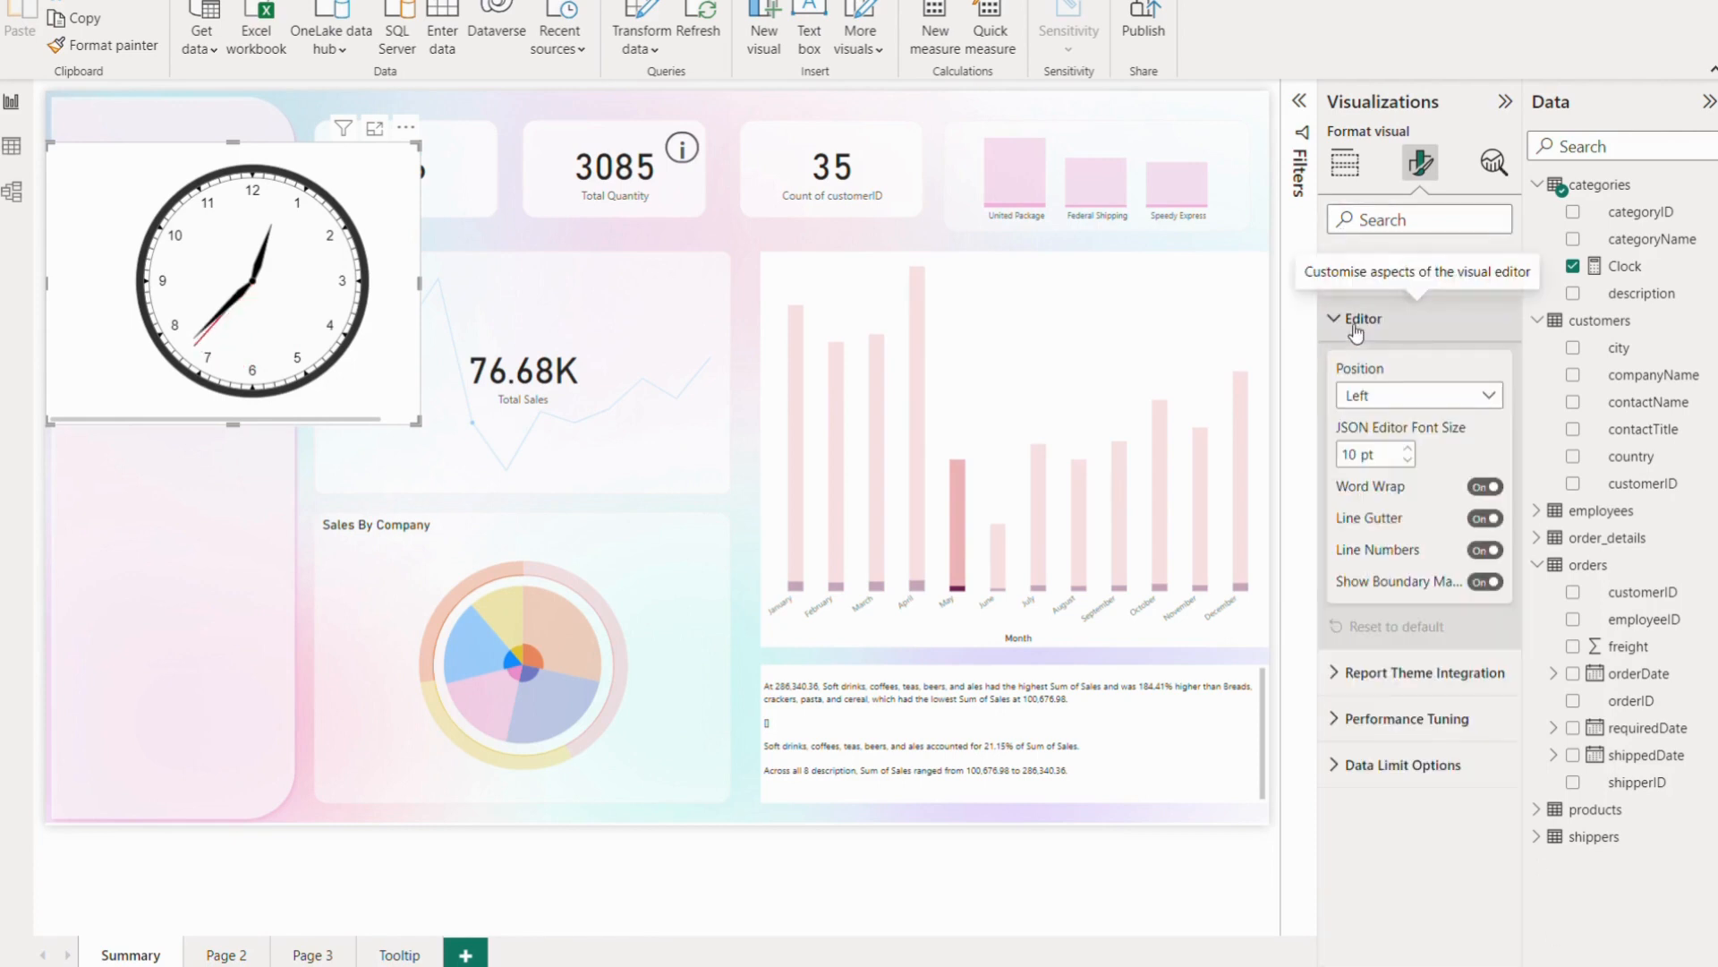
{"action": "left_click", "coordinate": [1362, 319]}
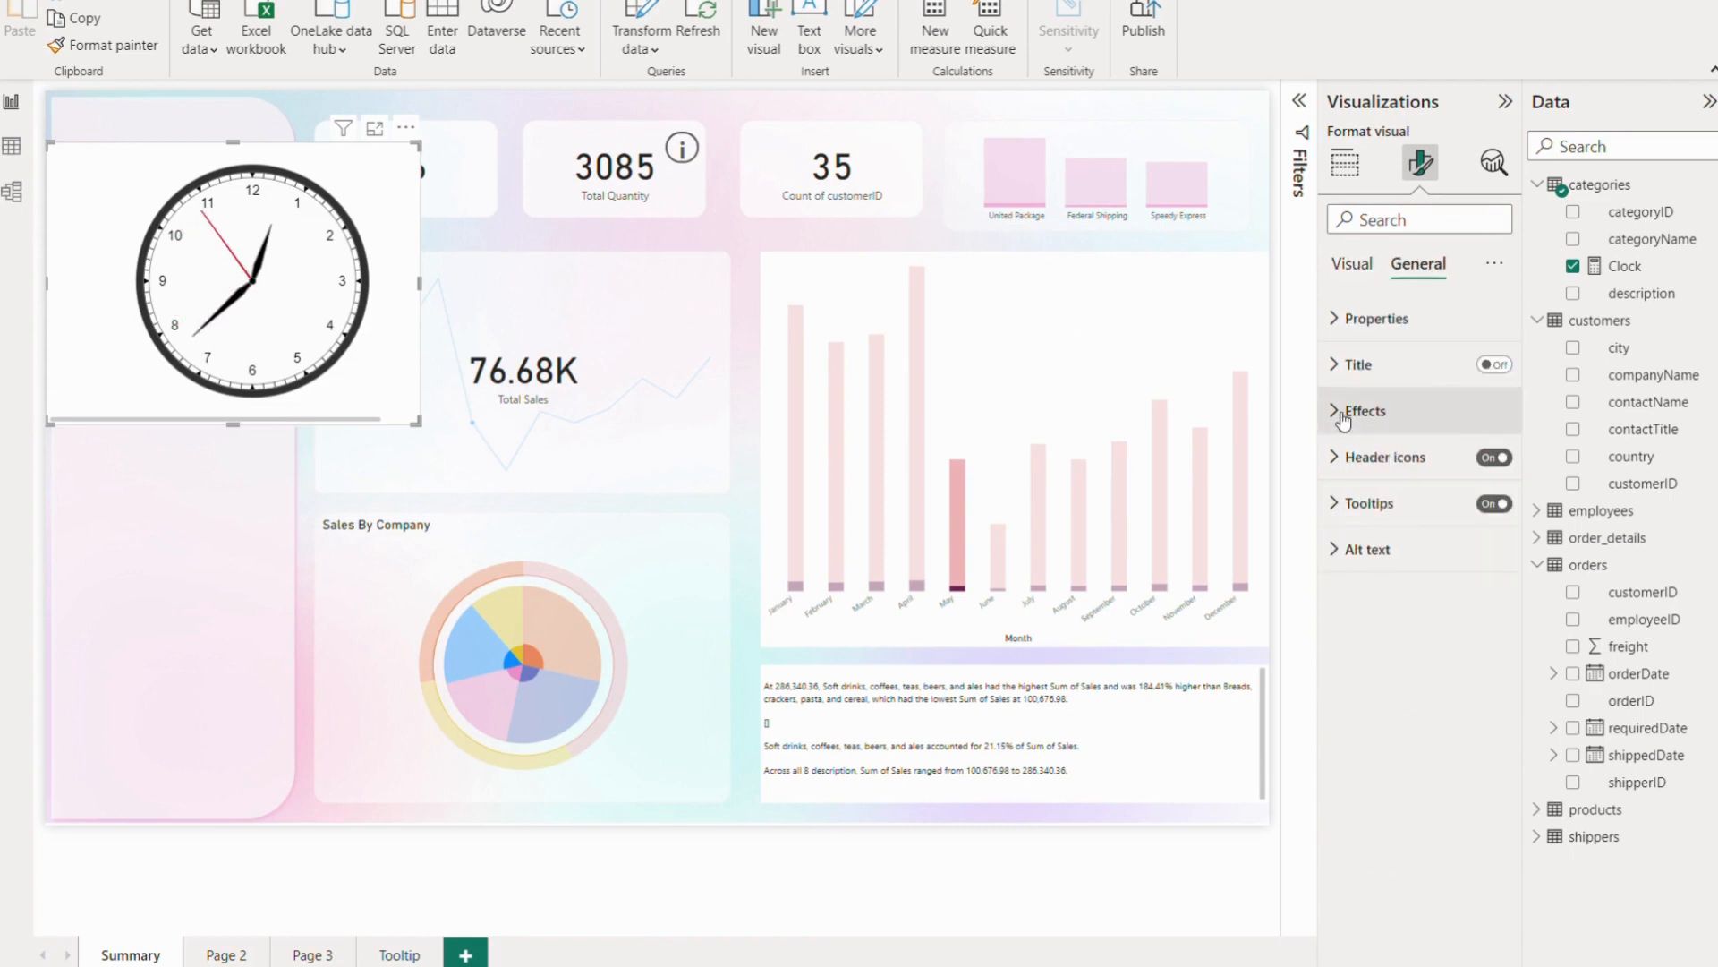
{"action": "left_click", "coordinate": [1364, 410]}
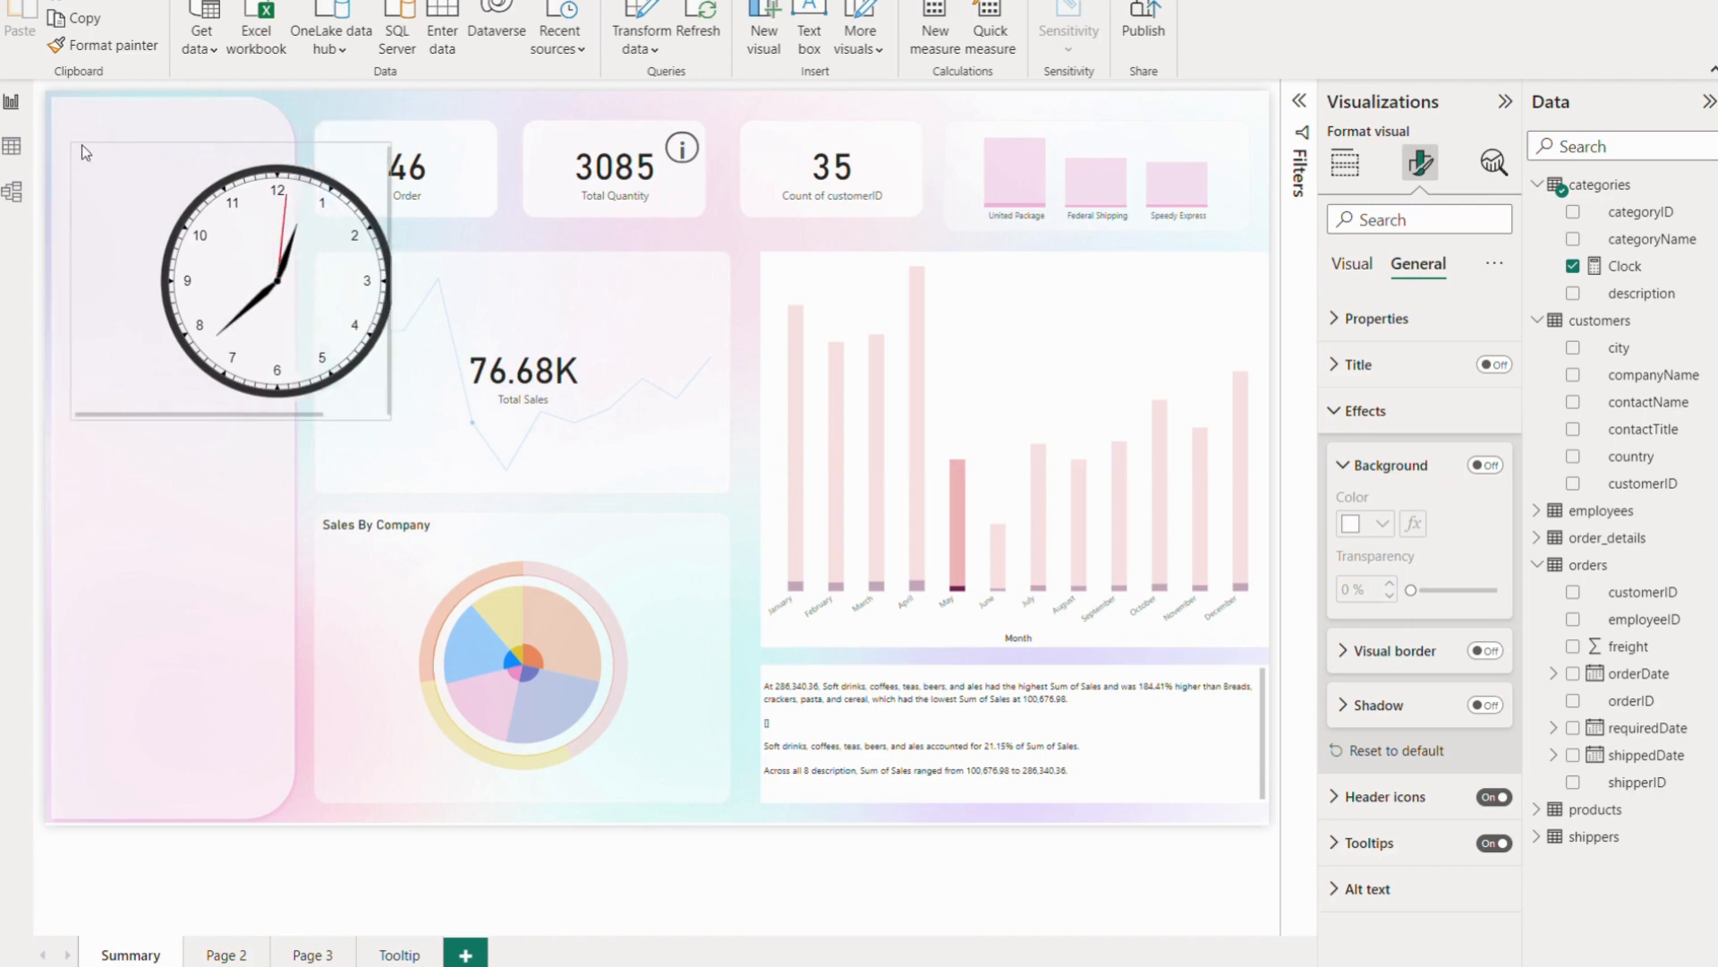
{"action": "left_click", "coordinate": [231, 274]}
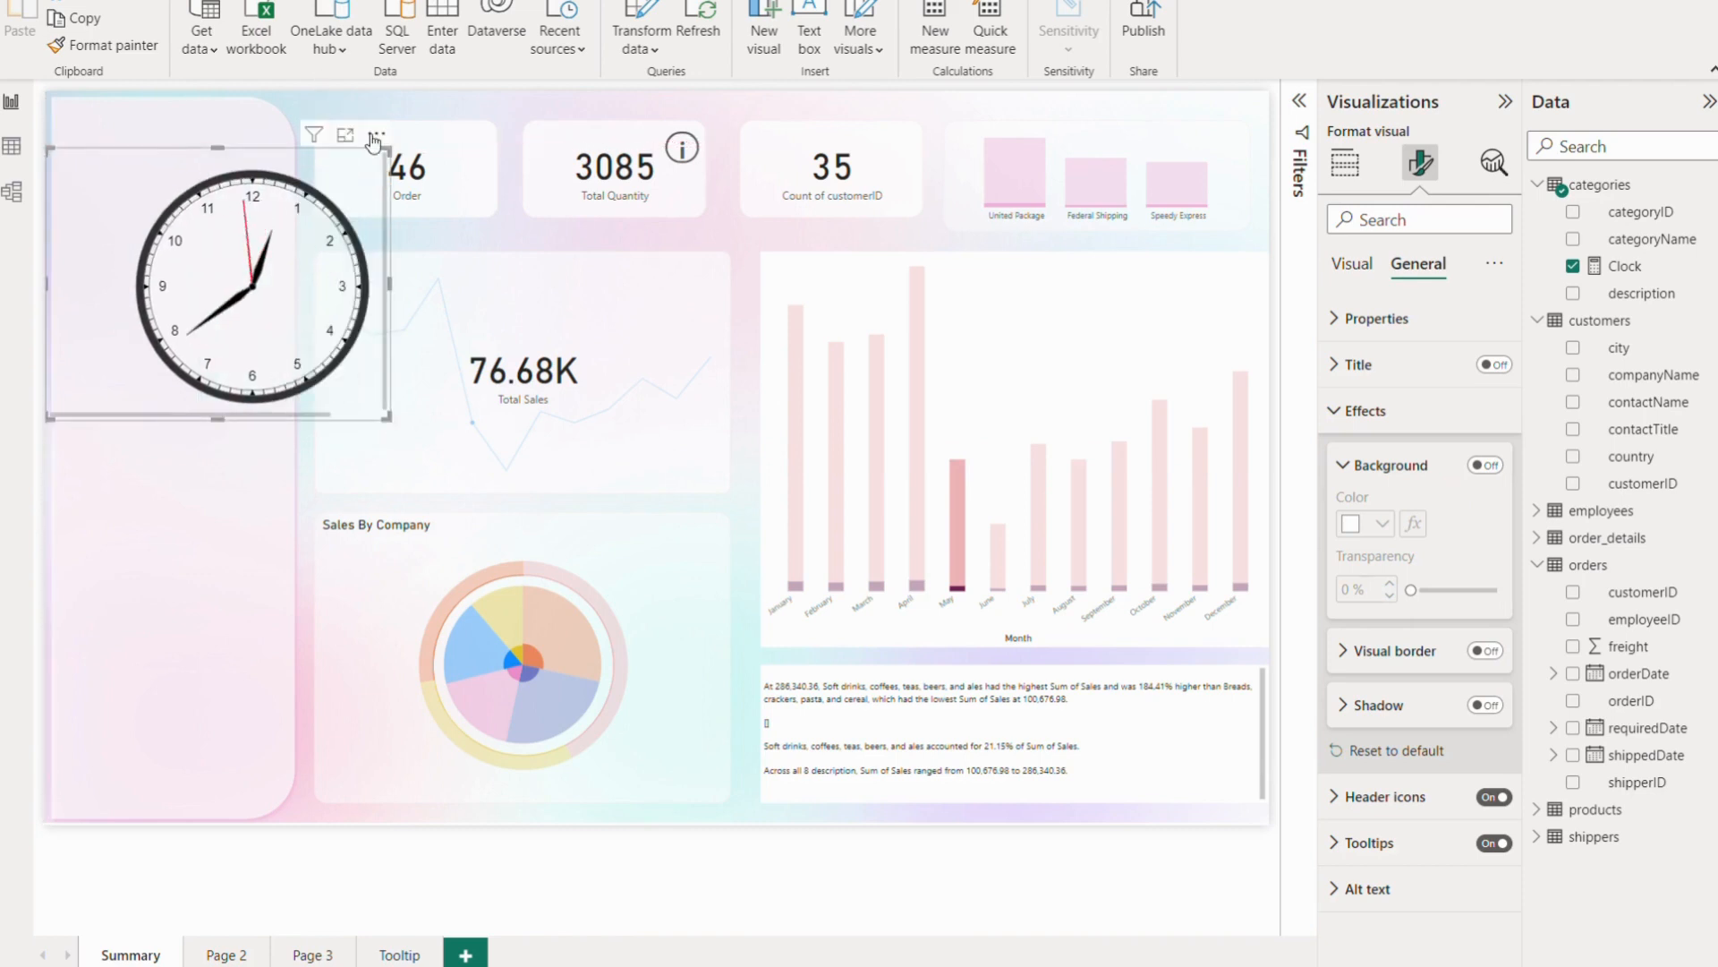
{"action": "left_click", "coordinate": [345, 136]}
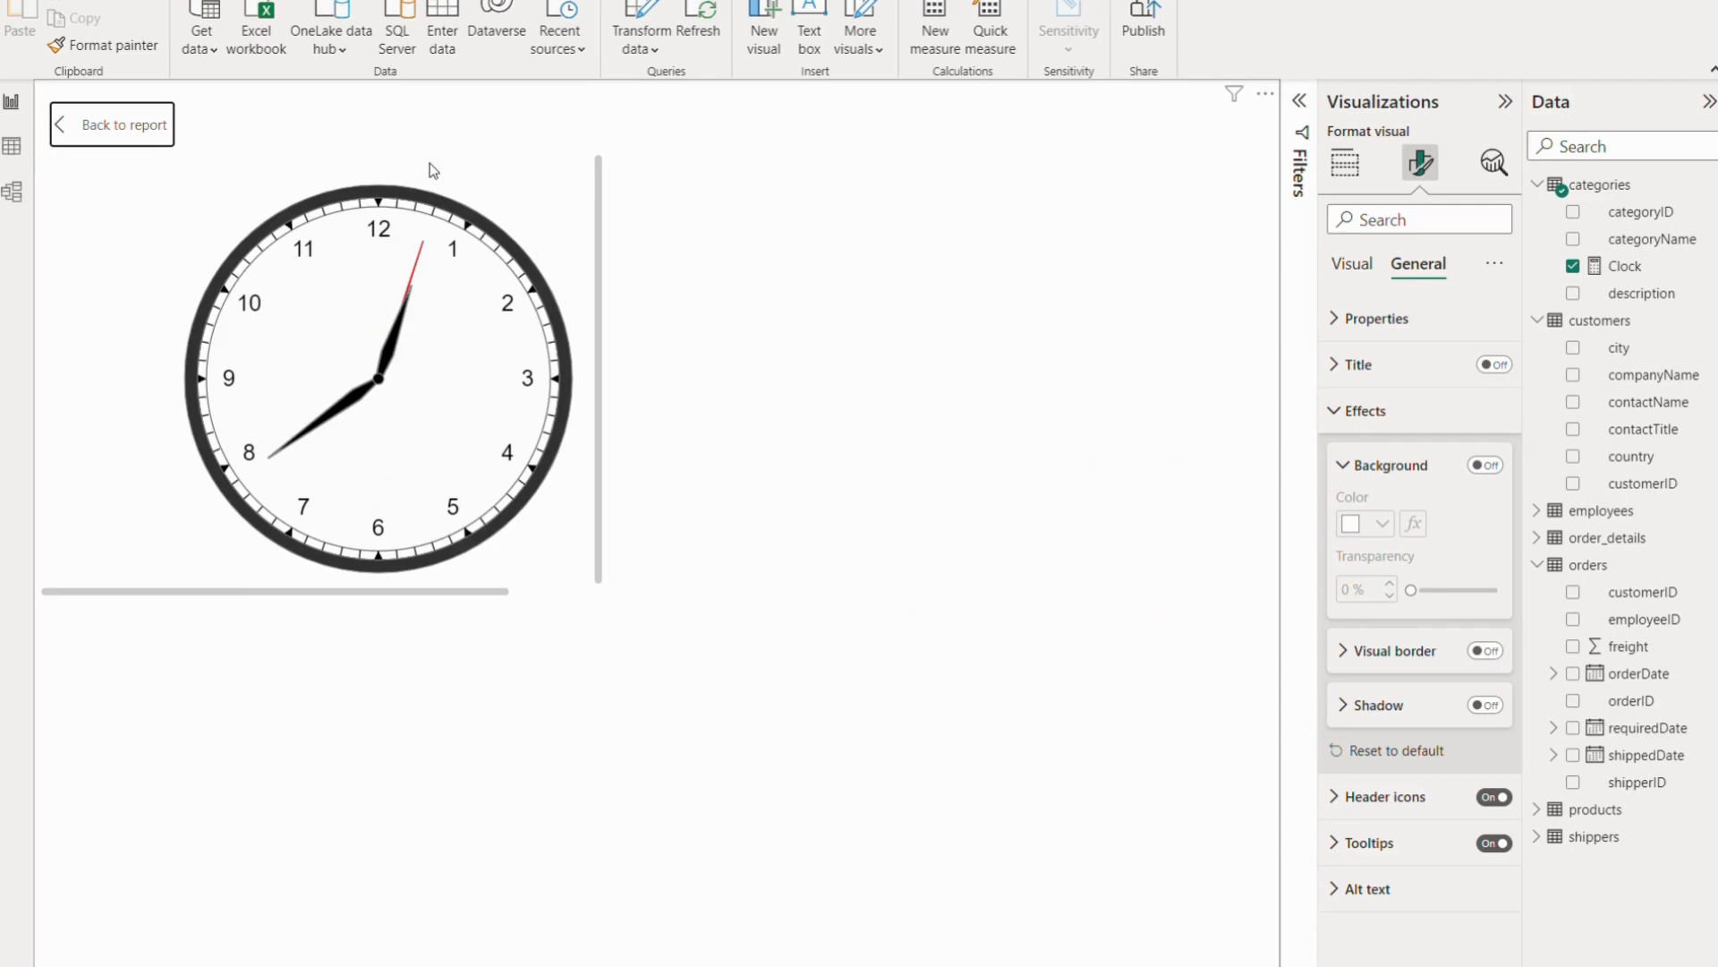